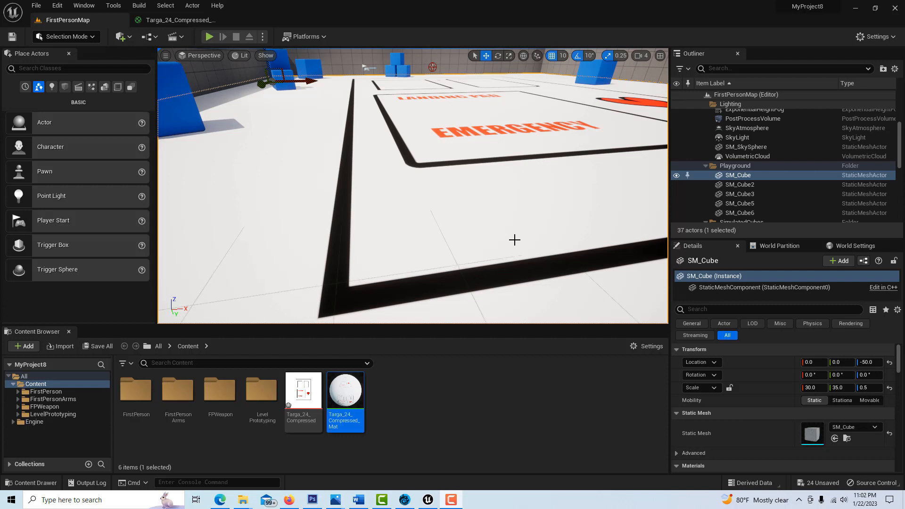
pyautogui.moveTo(354, 211)
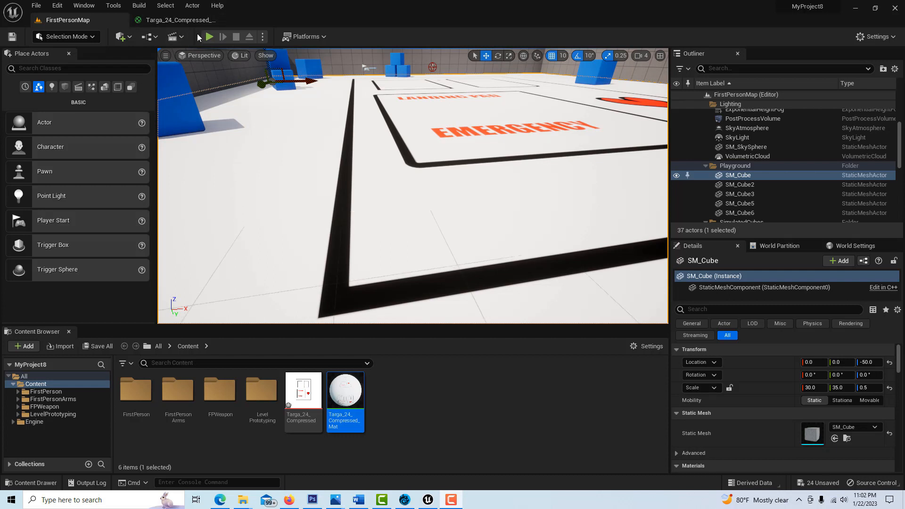
# Run a Play In Editor session to view the EMERGENCY landing pad floor, then stop it.
pyautogui.click(210, 37)
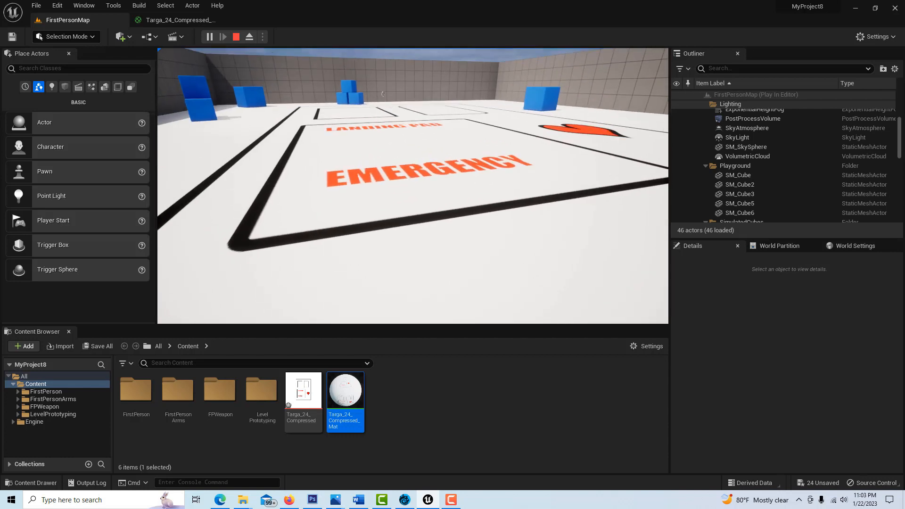
pyautogui.click(236, 36)
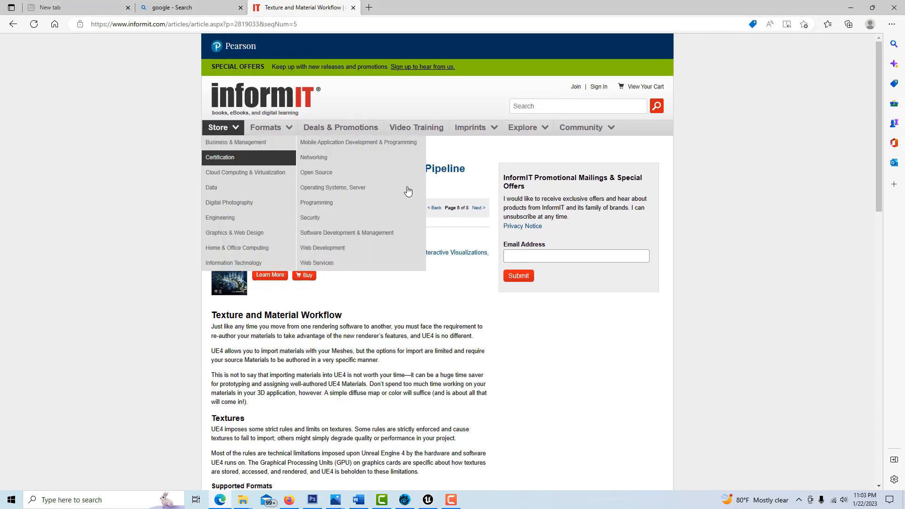
pyautogui.moveTo(290, 260)
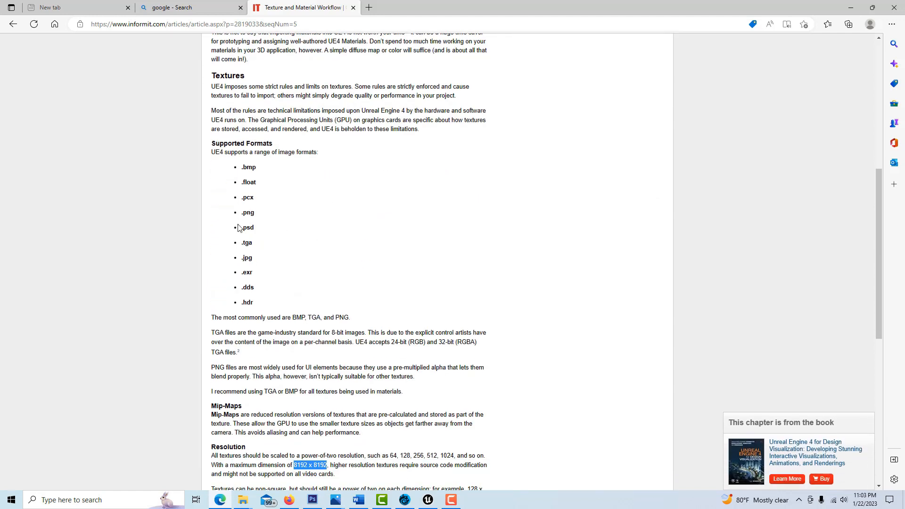
pyautogui.moveTo(252, 306)
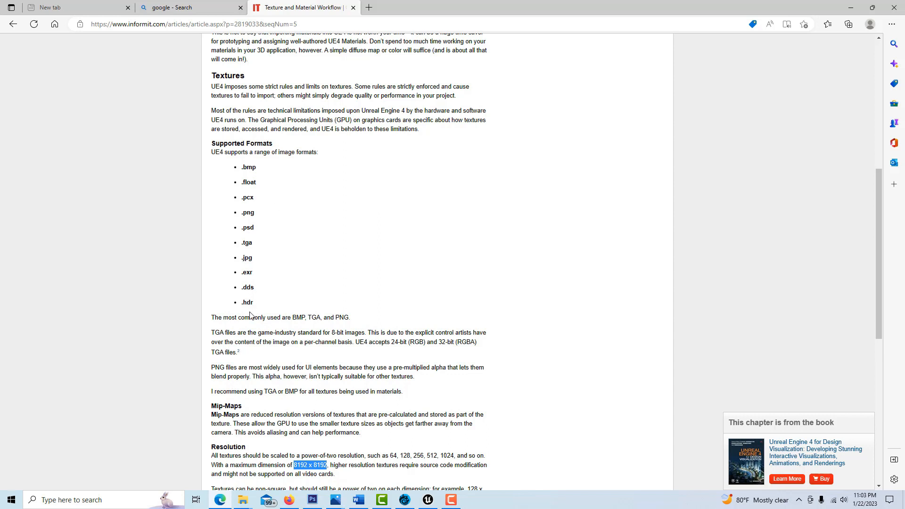
pyautogui.moveTo(238, 396)
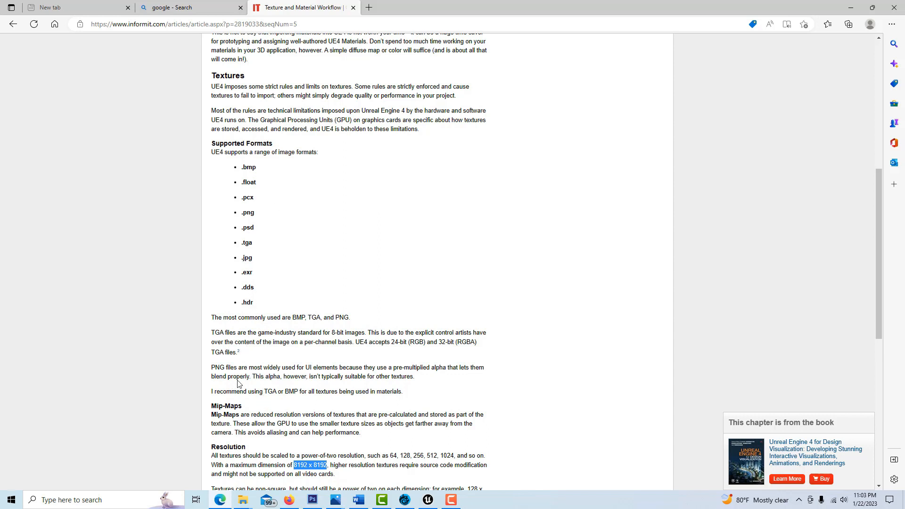
pyautogui.moveTo(220, 374)
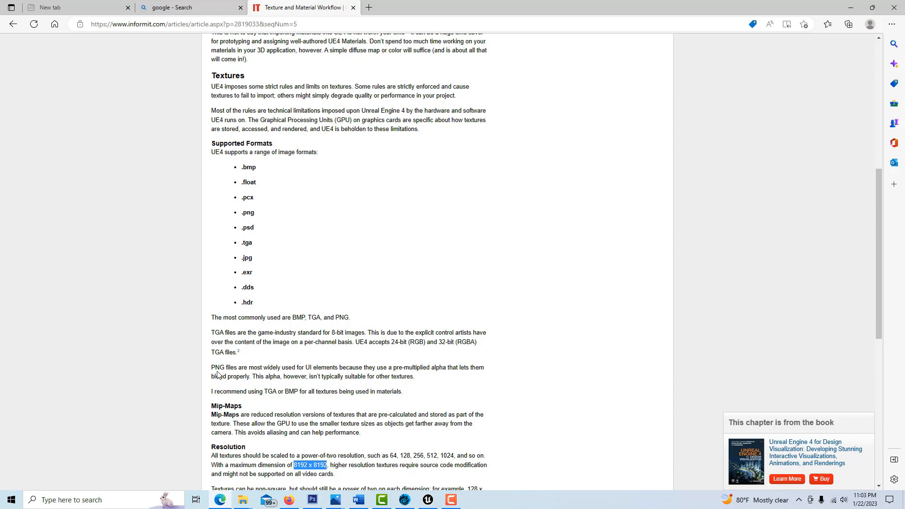
pyautogui.moveTo(230, 373)
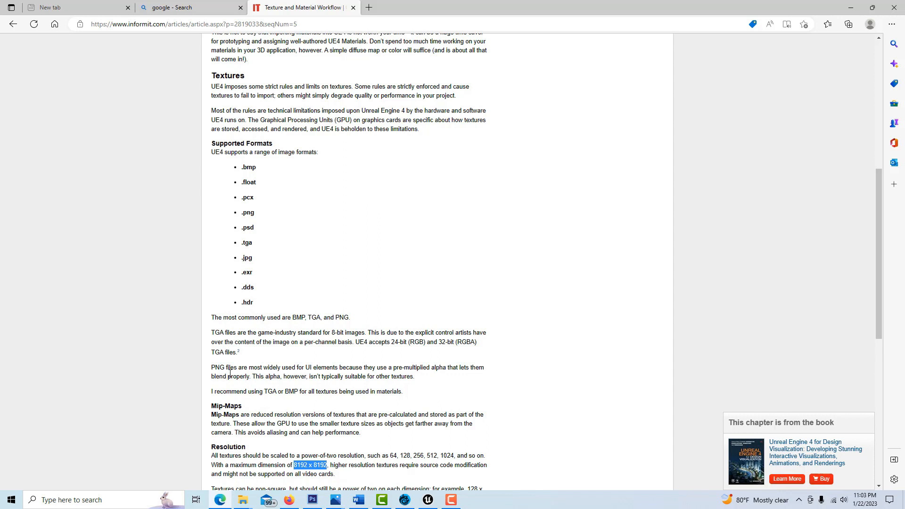
pyautogui.moveTo(337, 376)
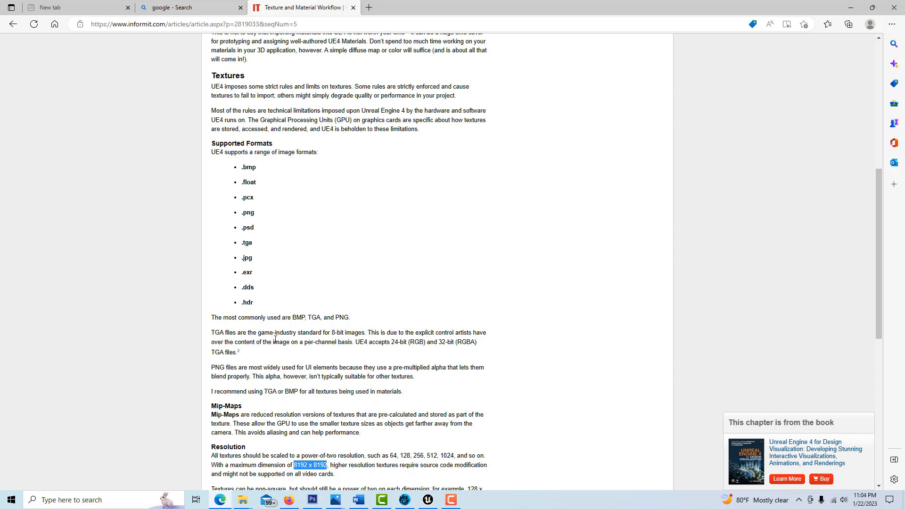
pyautogui.moveTo(392, 296)
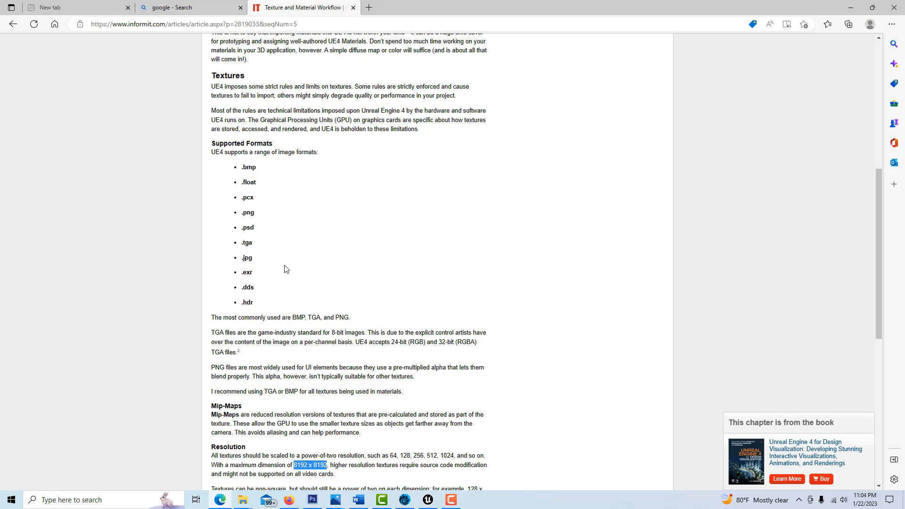
pyautogui.moveTo(255, 256)
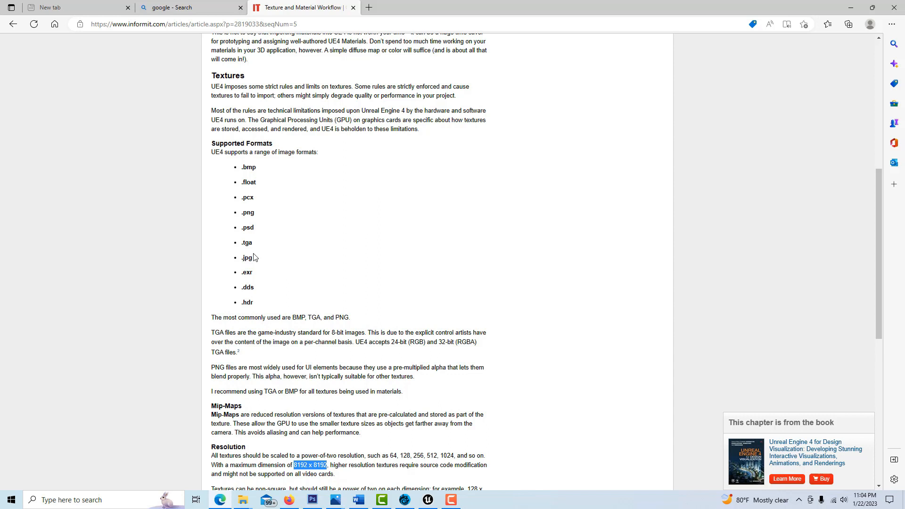
pyautogui.moveTo(247, 241)
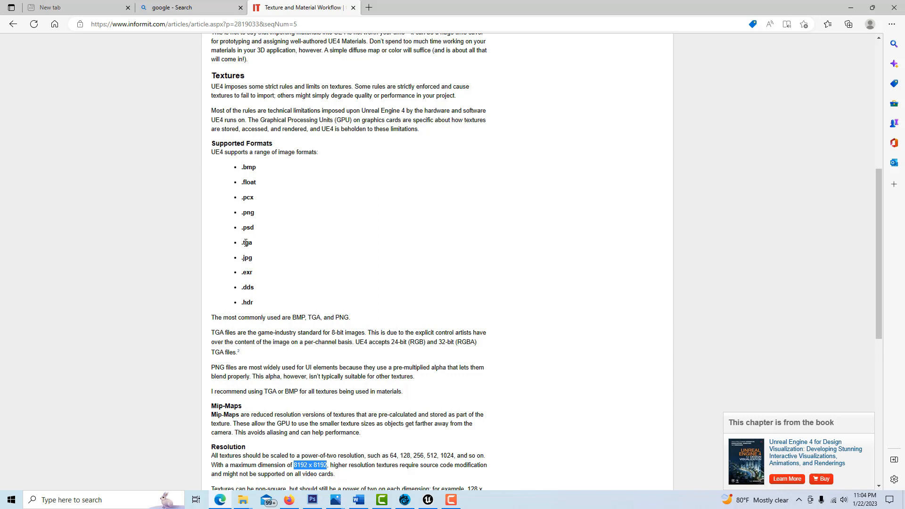
pyautogui.moveTo(254, 247)
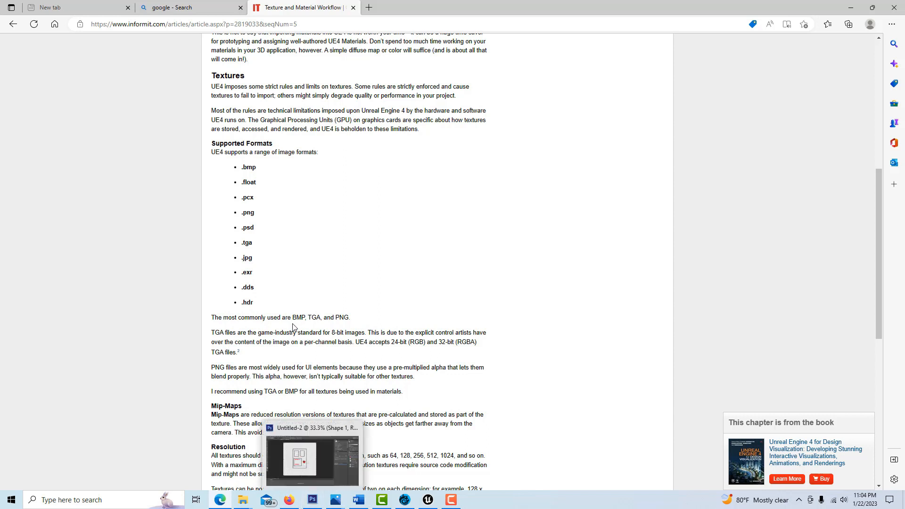
# Highlight the TGA 8-bit standard sentence and the 'power-of-two' phrase, then bring Photoshop forward.
pyautogui.moveTo(258, 332); pyautogui.dragTo(375, 333)
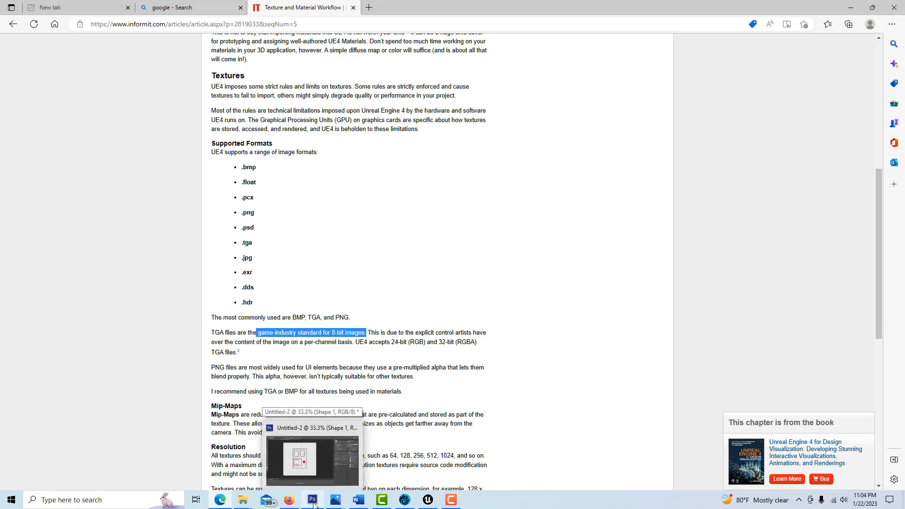
pyautogui.click(311, 499)
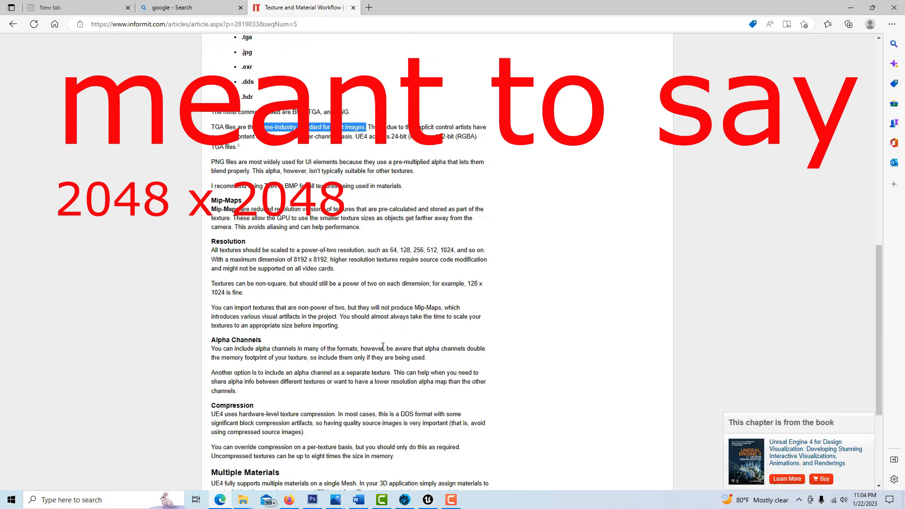
pyautogui.doubleClick(228, 241)
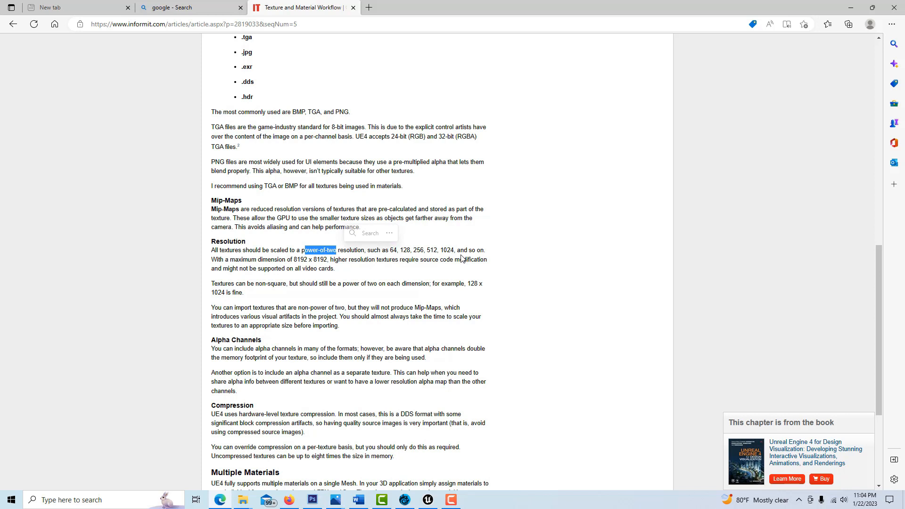
pyautogui.moveTo(459, 262)
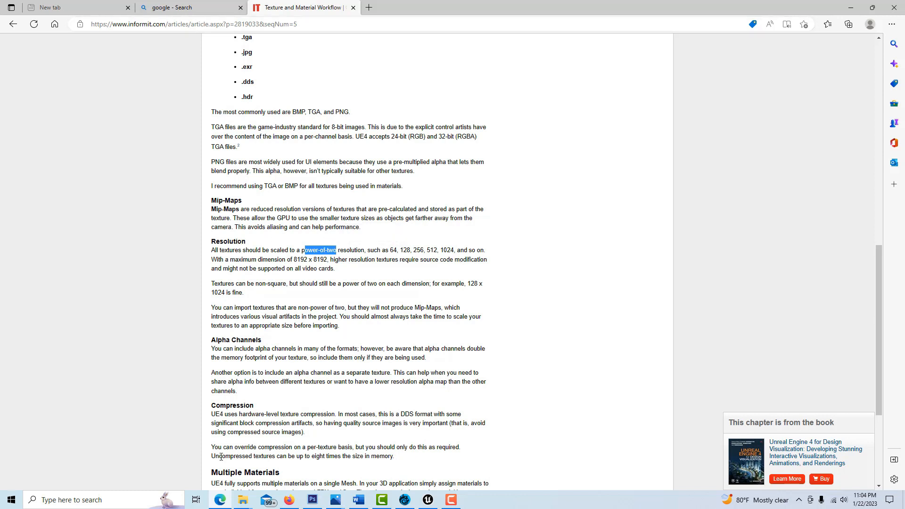
pyautogui.moveTo(423, 500)
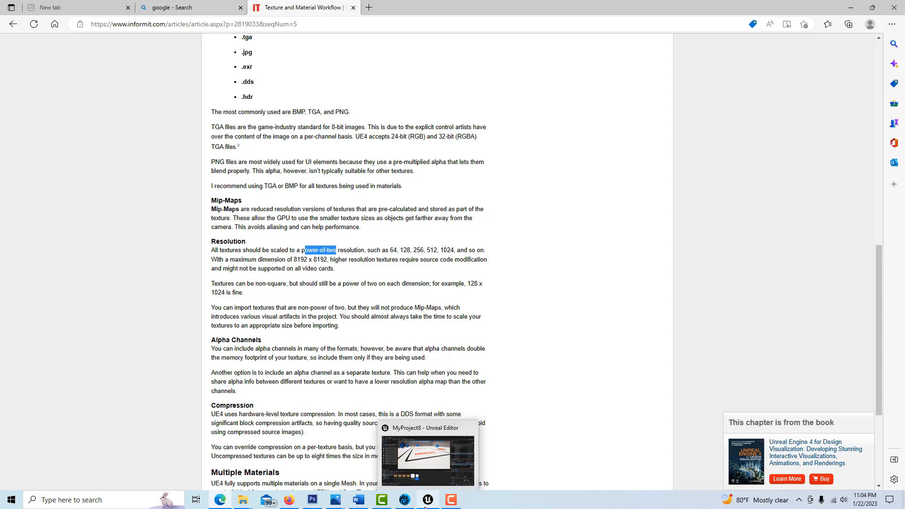
pyautogui.moveTo(333, 505)
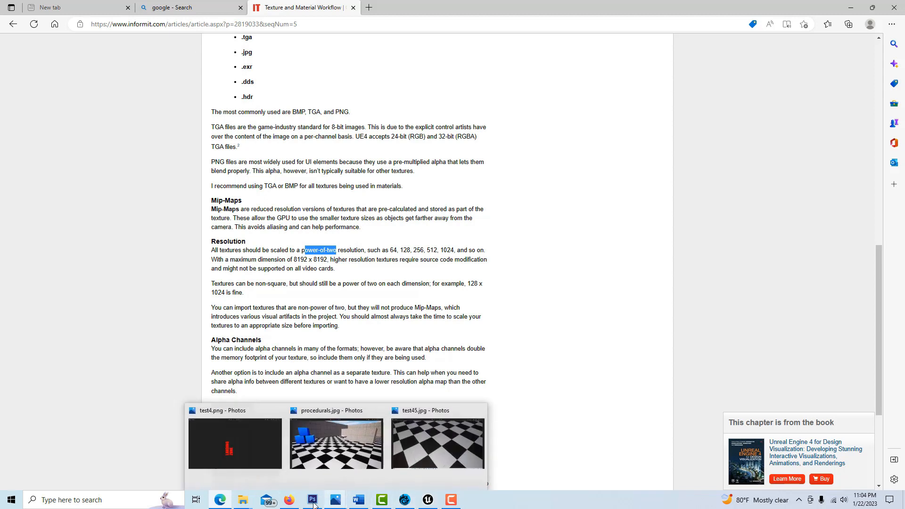
pyautogui.click(323, 499)
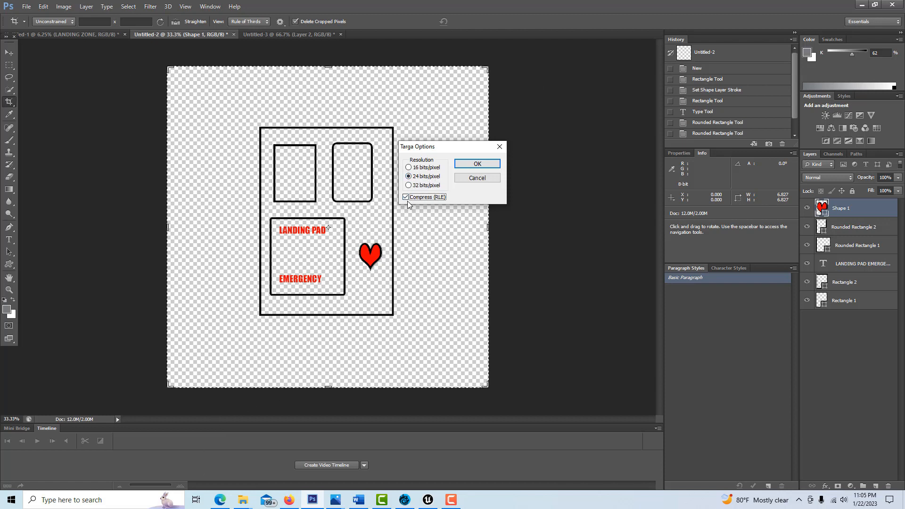
pyautogui.moveTo(381, 201)
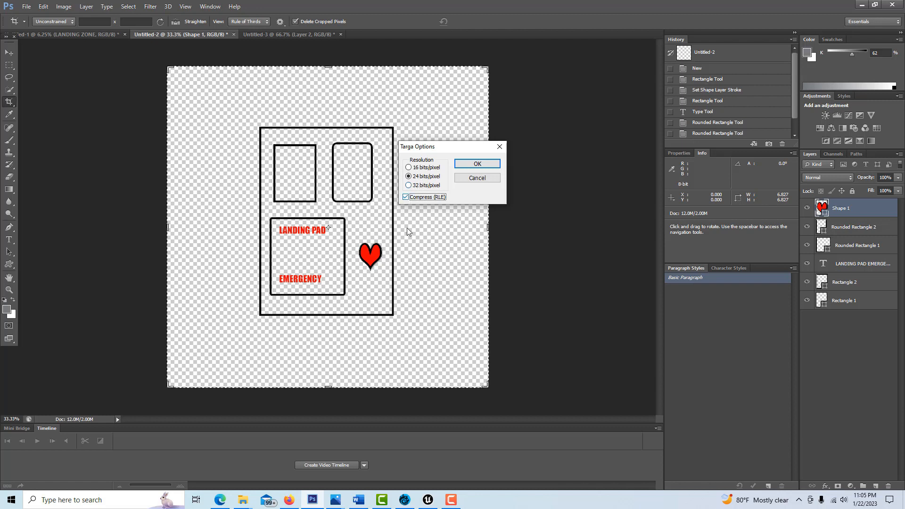
pyautogui.moveTo(396, 322)
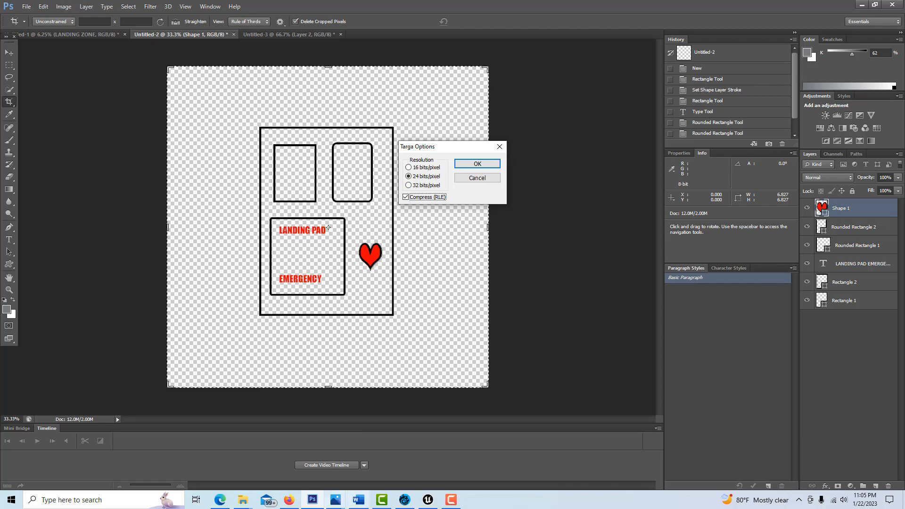
# Return to the Unreal project to delete Targa_24_Compressed_Mat, then go back to Photoshop.
pyautogui.click(425, 499)
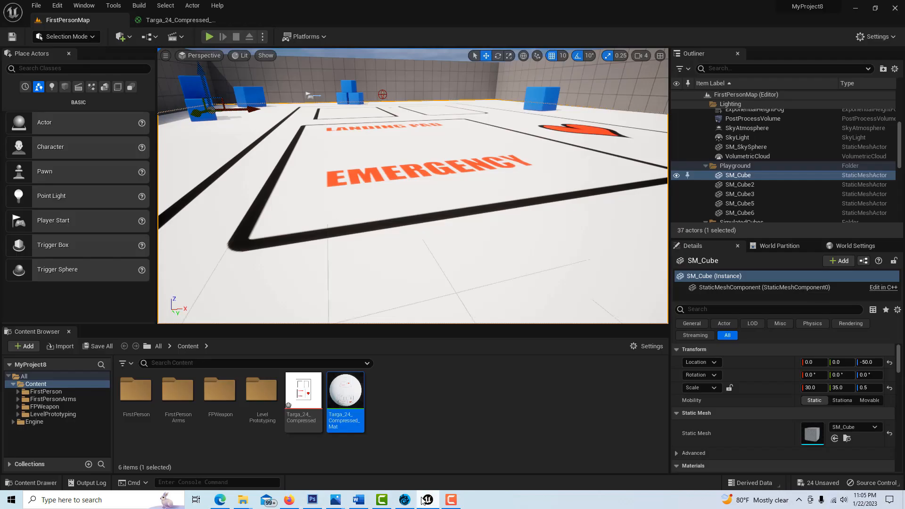
pyautogui.moveTo(330, 343)
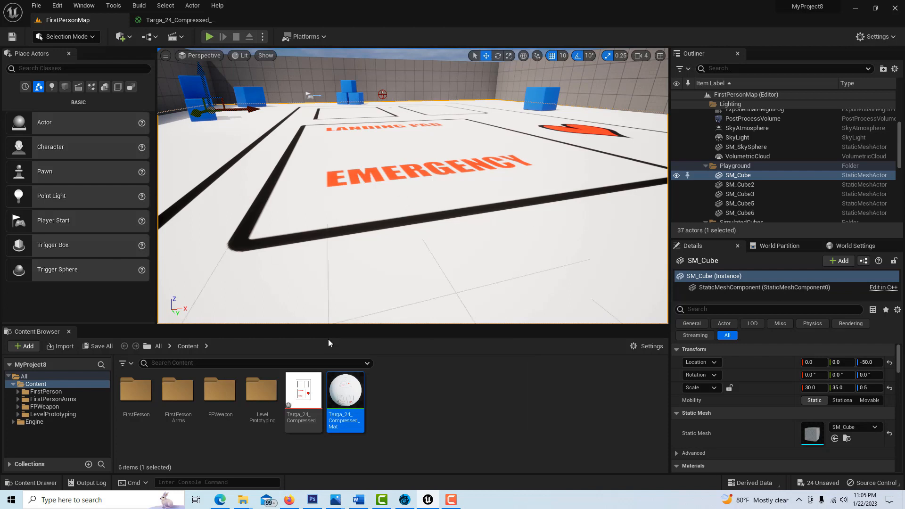
pyautogui.moveTo(354, 396)
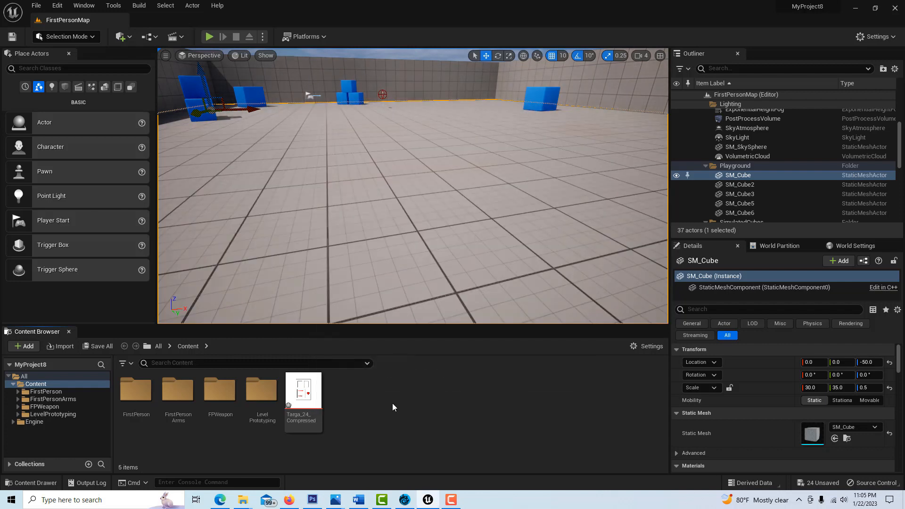
pyautogui.click(312, 499)
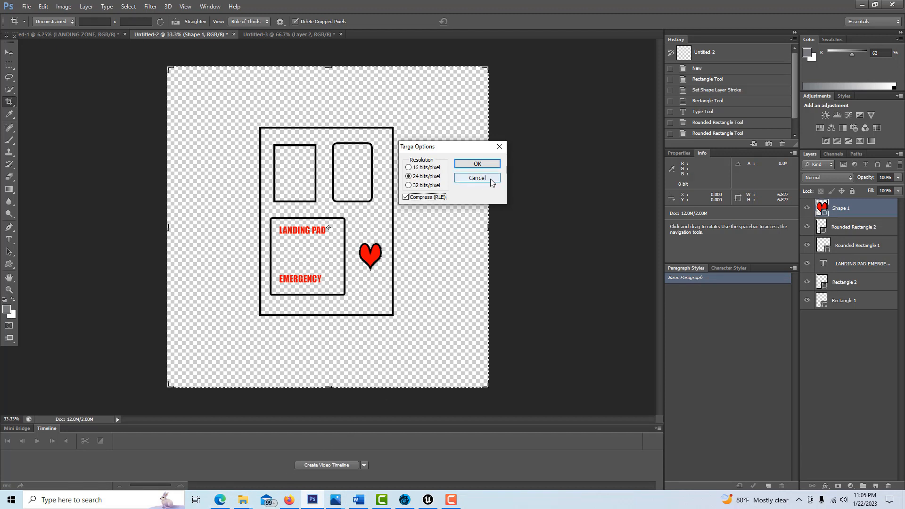
pyautogui.moveTo(474, 187)
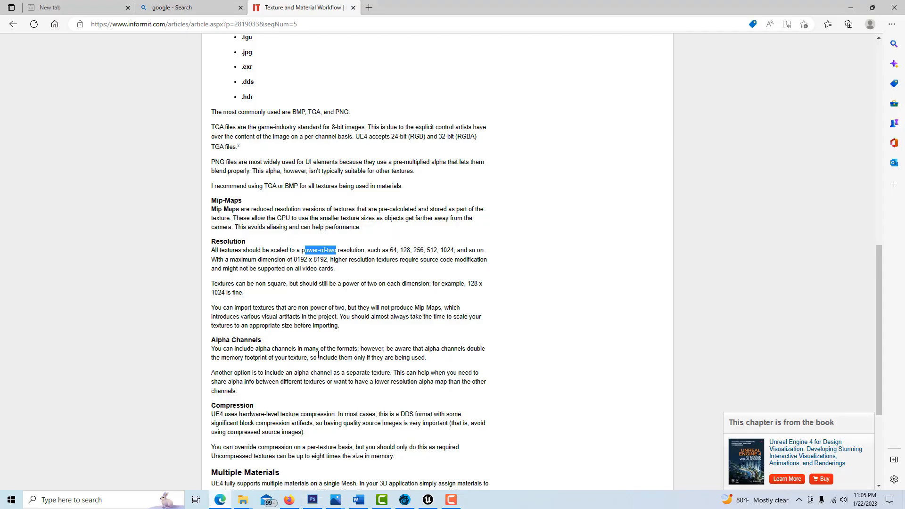
pyautogui.moveTo(211, 153)
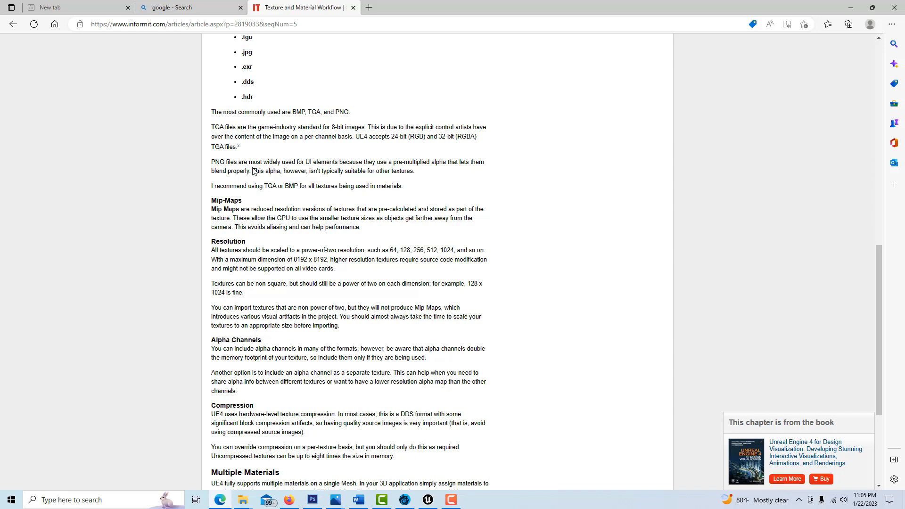
pyautogui.moveTo(196, 499)
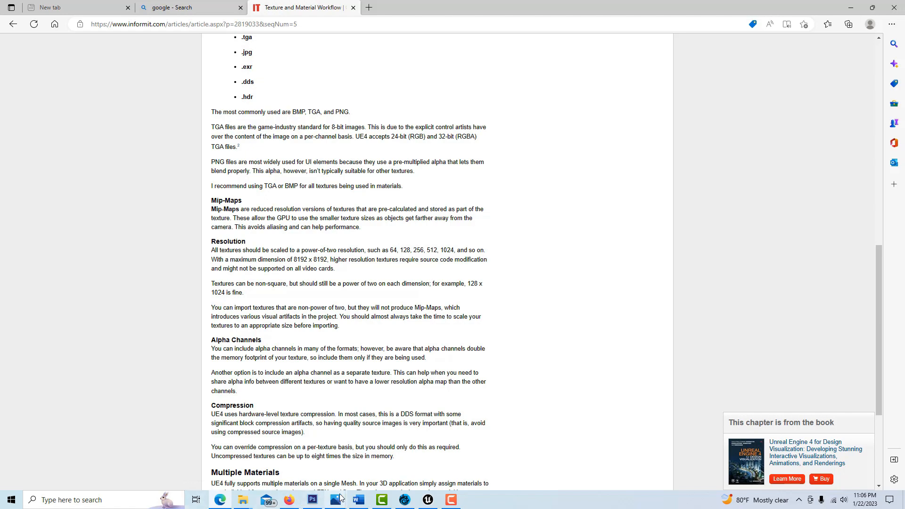
# Bring the Unreal Engine project back to the front after the Resolution notes.
pyautogui.click(427, 500)
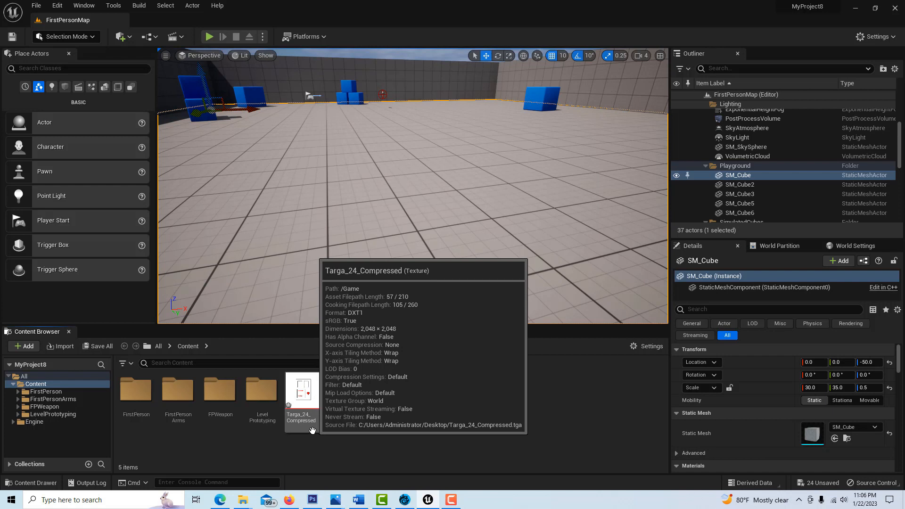
pyautogui.moveTo(381, 354)
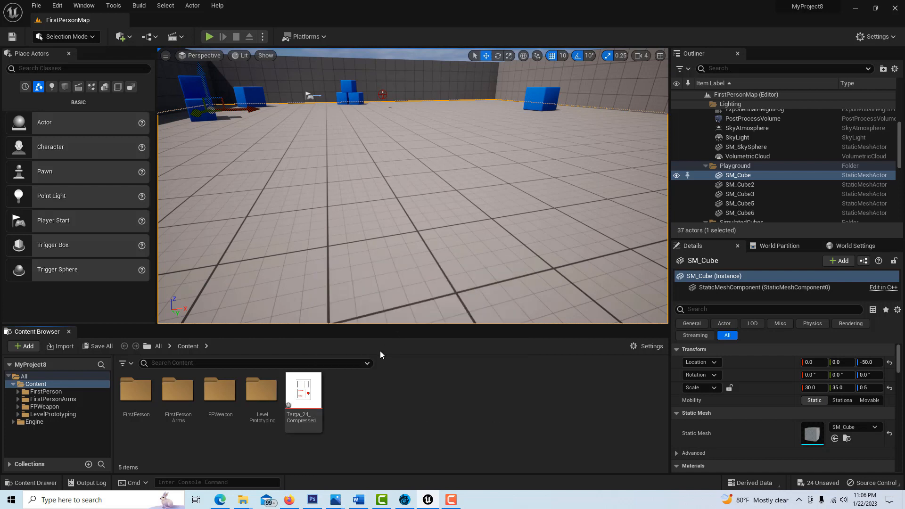
pyautogui.moveTo(310, 398)
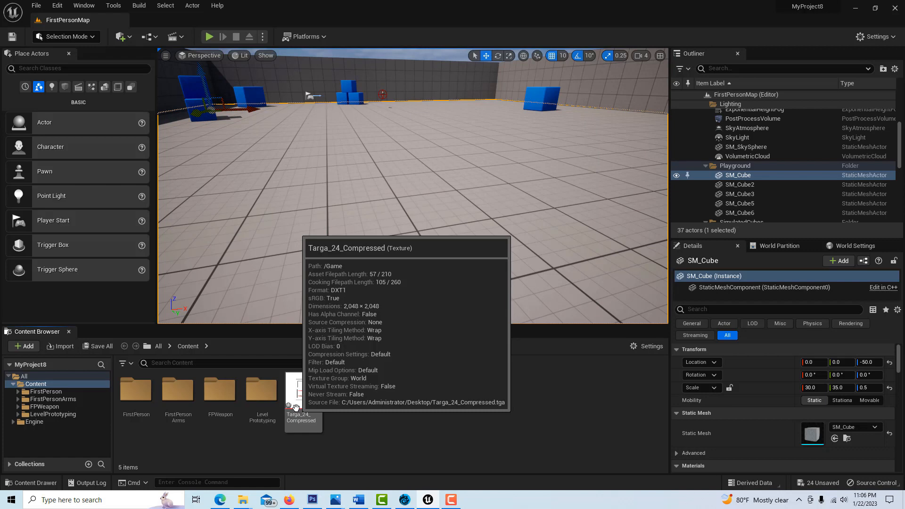
pyautogui.moveTo(413, 419)
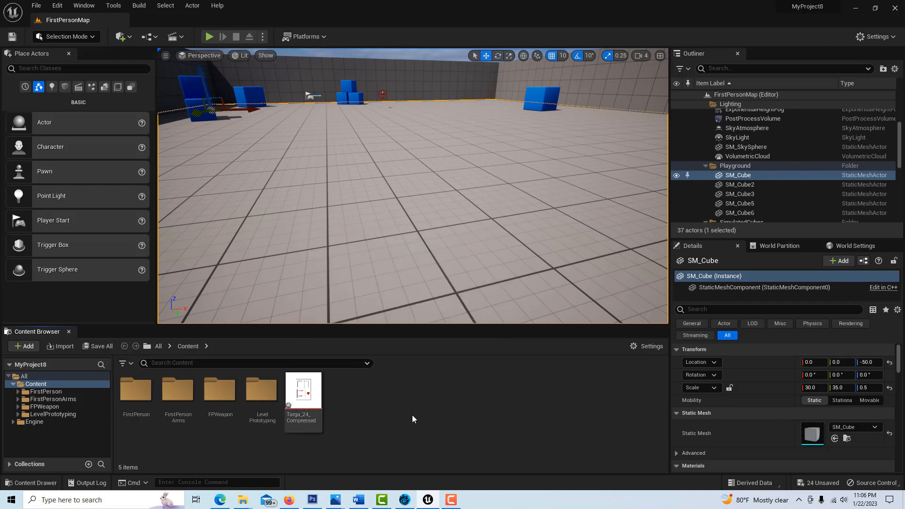
pyautogui.moveTo(57, 348)
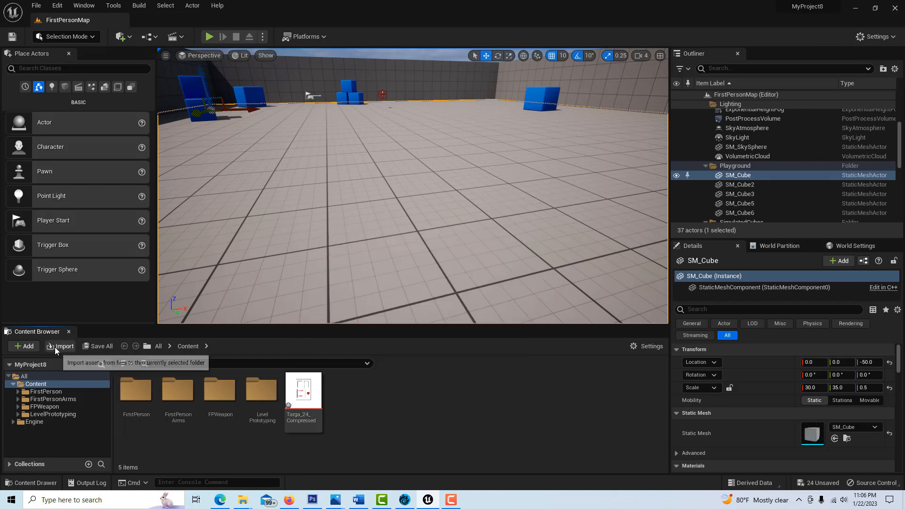
pyautogui.moveTo(306, 393)
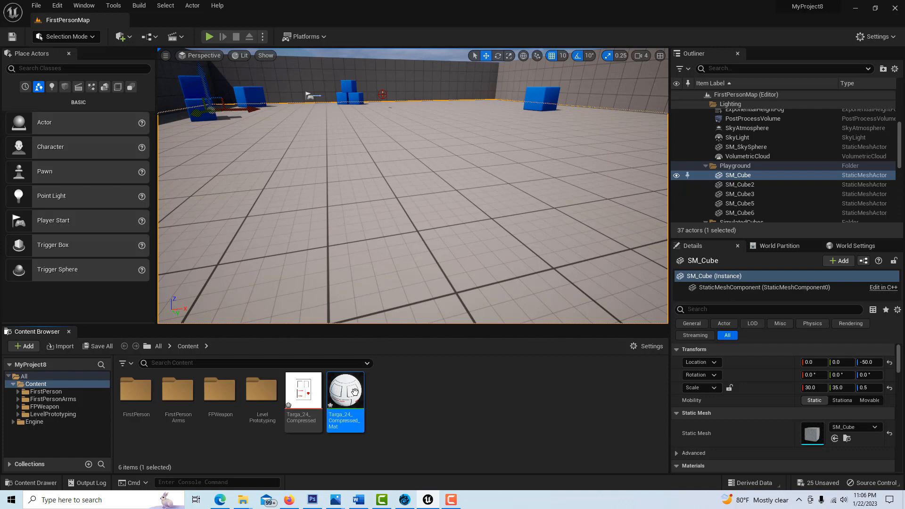
# Open Targa_24_Compressed_Mat in the Material Editor.
pyautogui.doubleClick(345, 389)
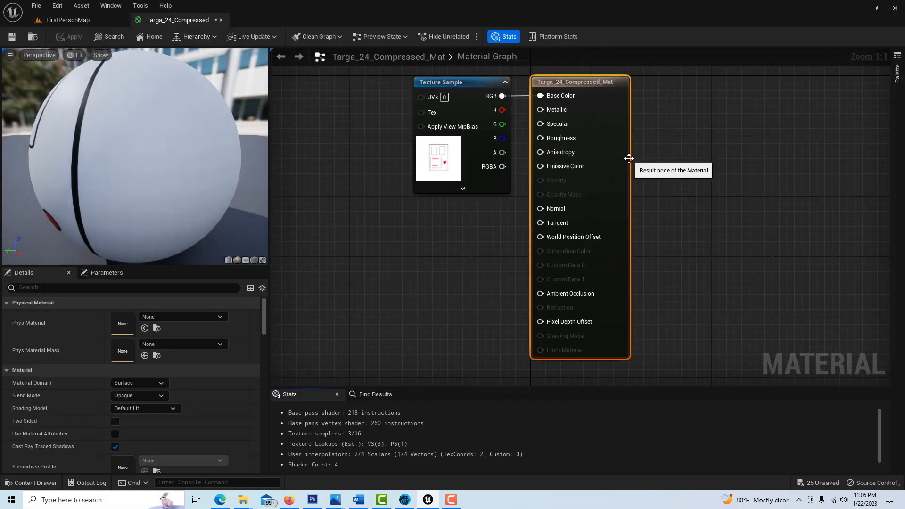
# Inspect the Texture Sample node feeding base colour, then return to FirstPersonMap.
pyautogui.scroll(-3)
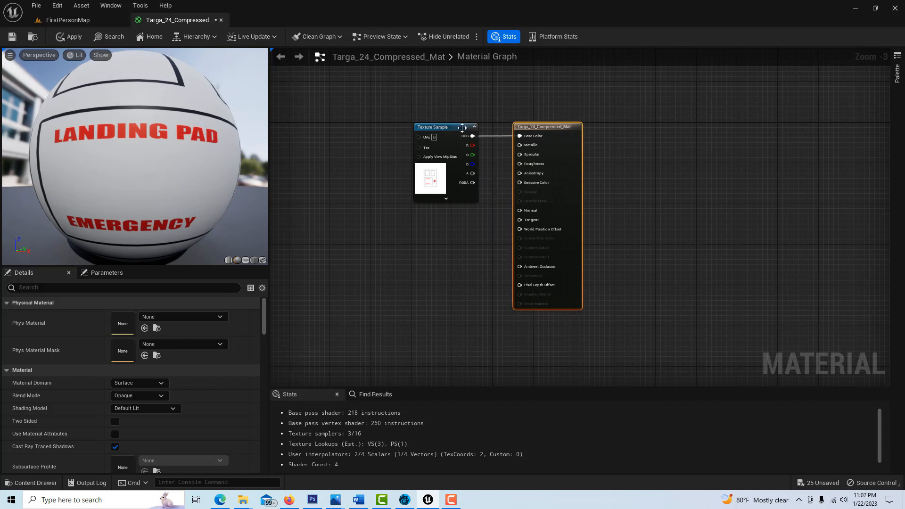
pyautogui.click(433, 126)
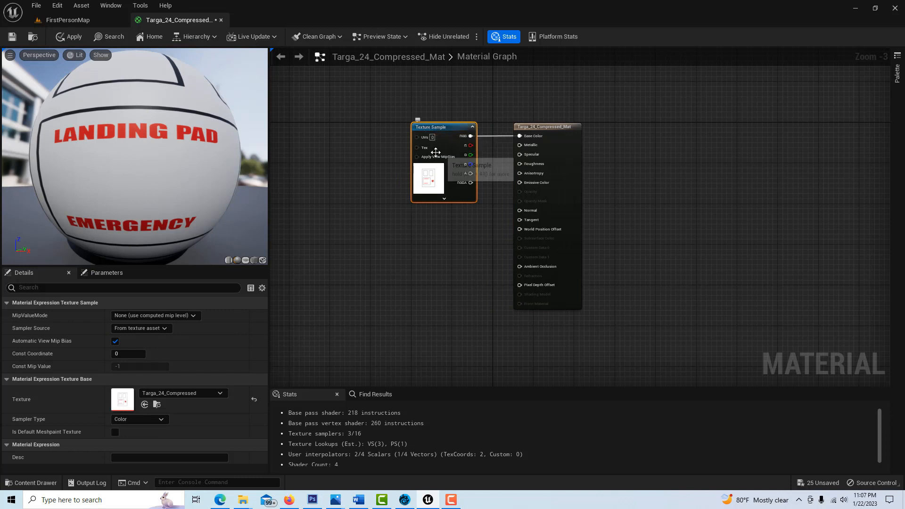
pyautogui.moveTo(436, 153)
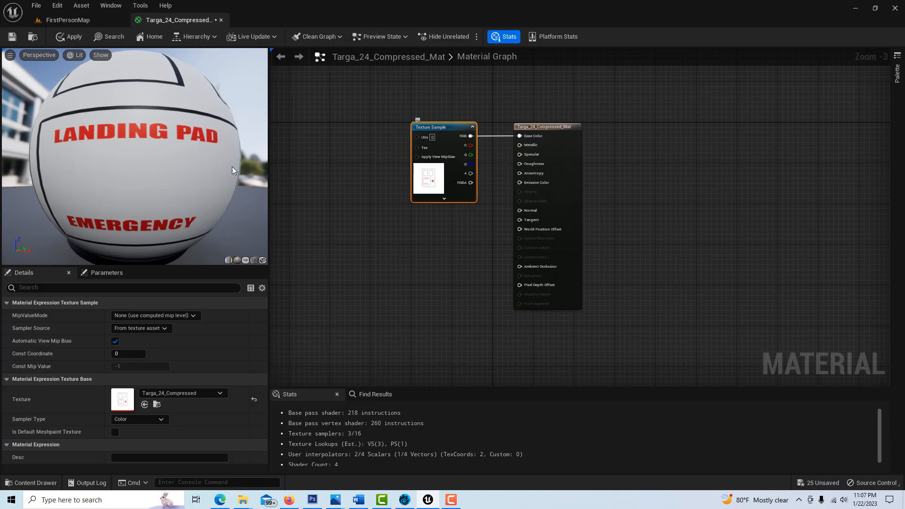
pyautogui.click(68, 20)
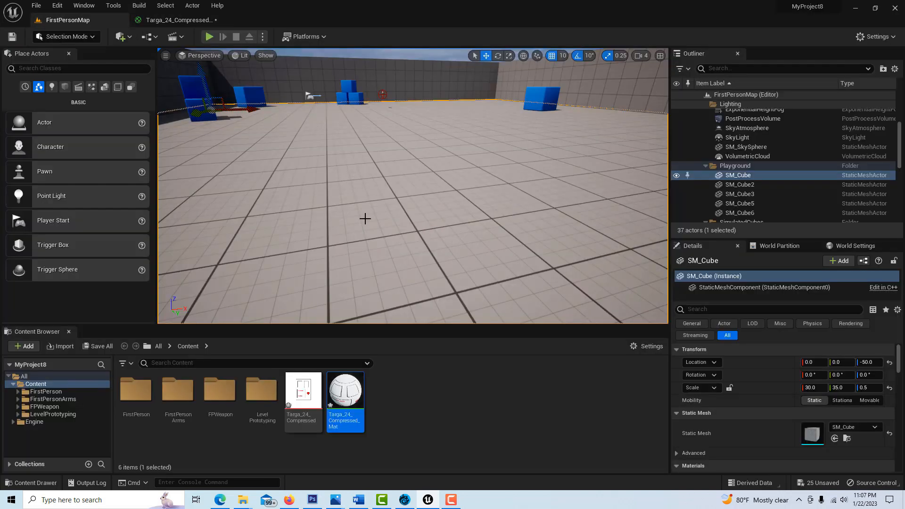
pyautogui.moveTo(346, 397)
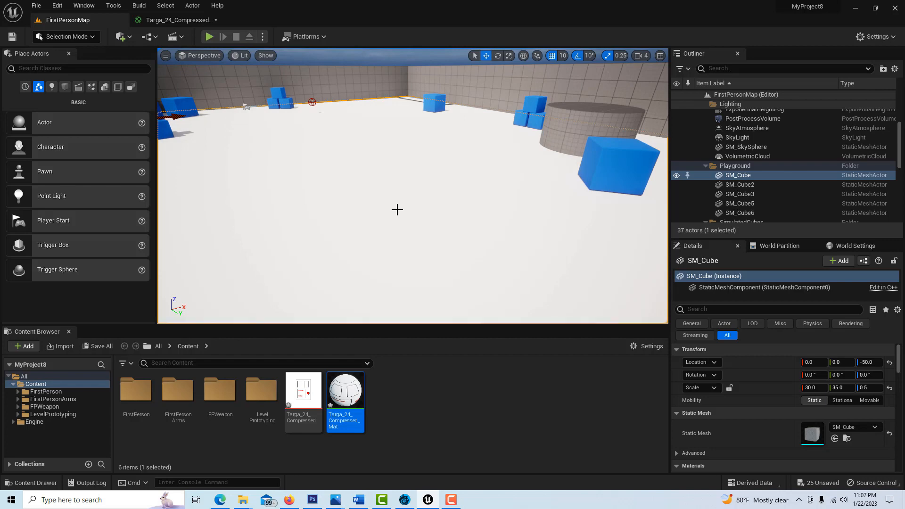
# Add a TextureCoordinate node feeding the Texture Sample's UVs.
pyautogui.click(175, 20)
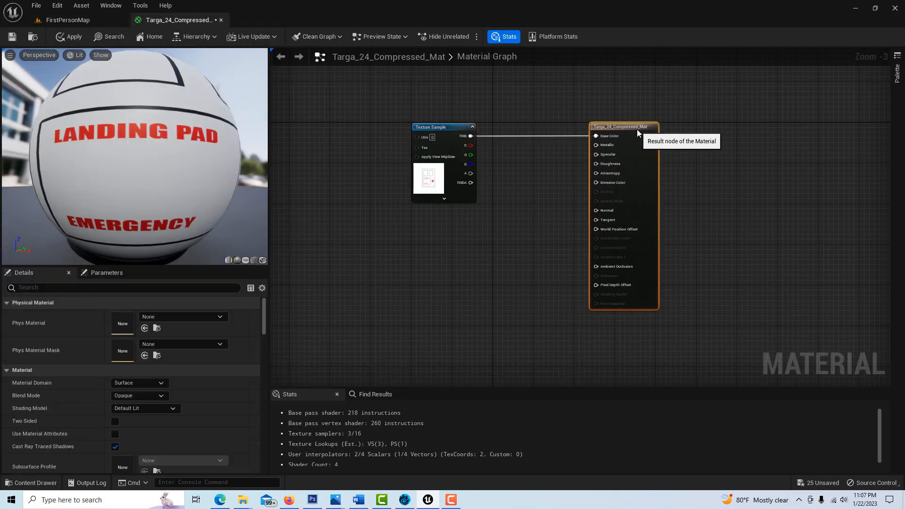
pyautogui.click(443, 126)
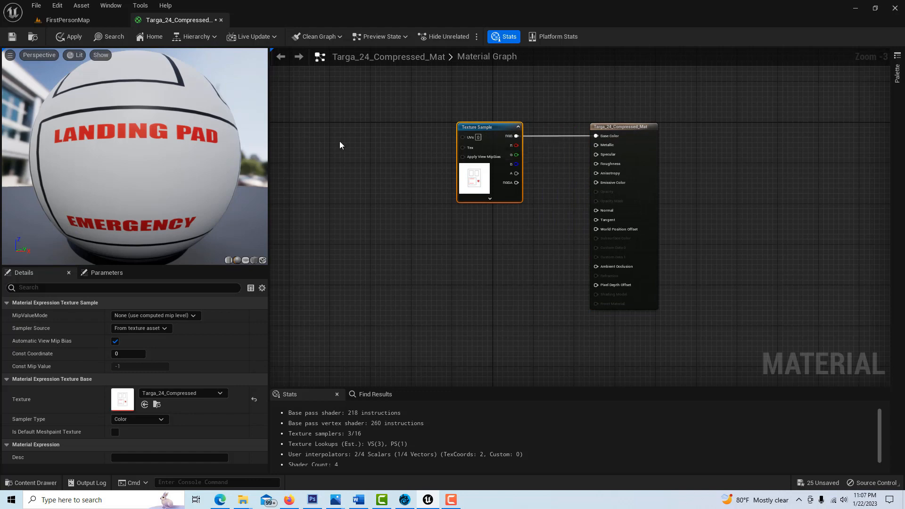
pyautogui.write('texturec')
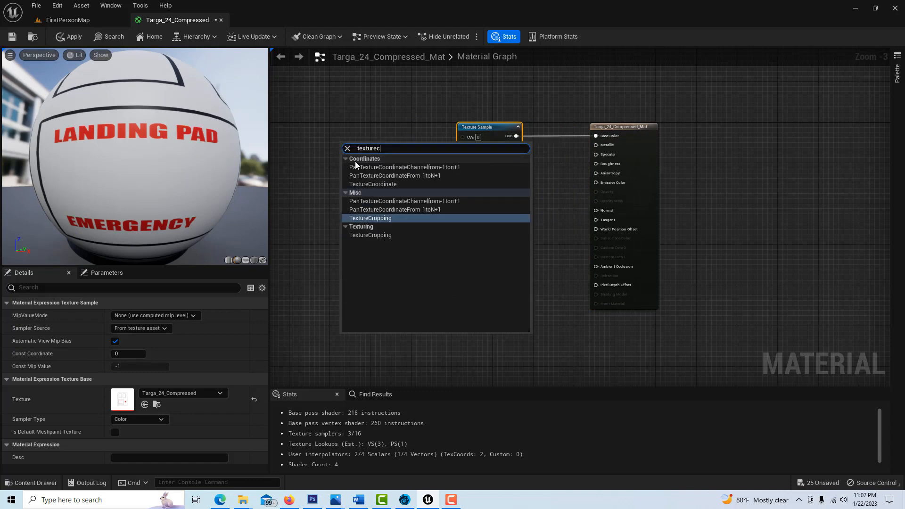
pyautogui.click(372, 183)
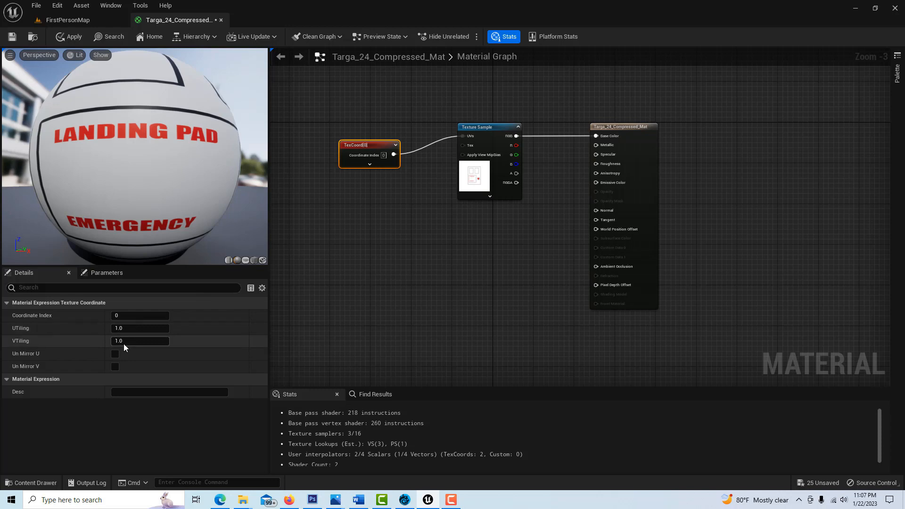
pyautogui.moveTo(73, 40)
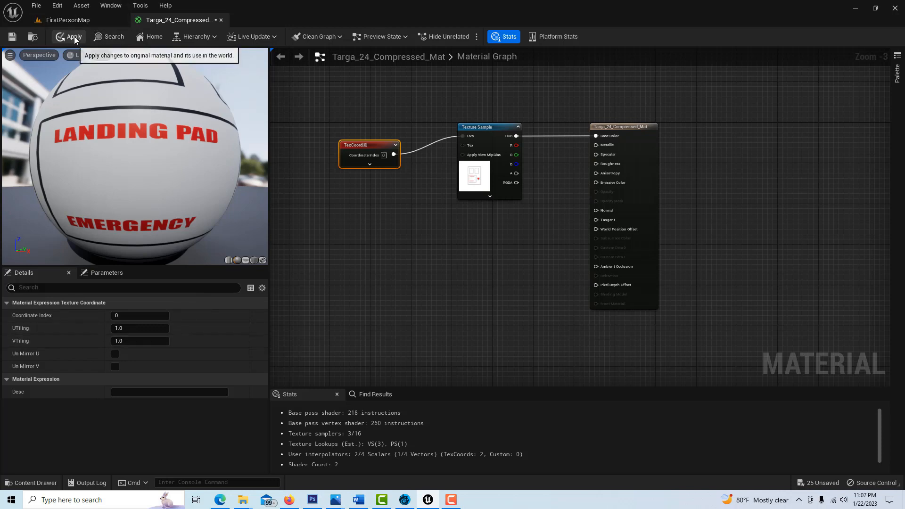
# Apply the material with UTiling and VTiling of 3 and check the tiled floor in the level.
pyautogui.click(68, 37)
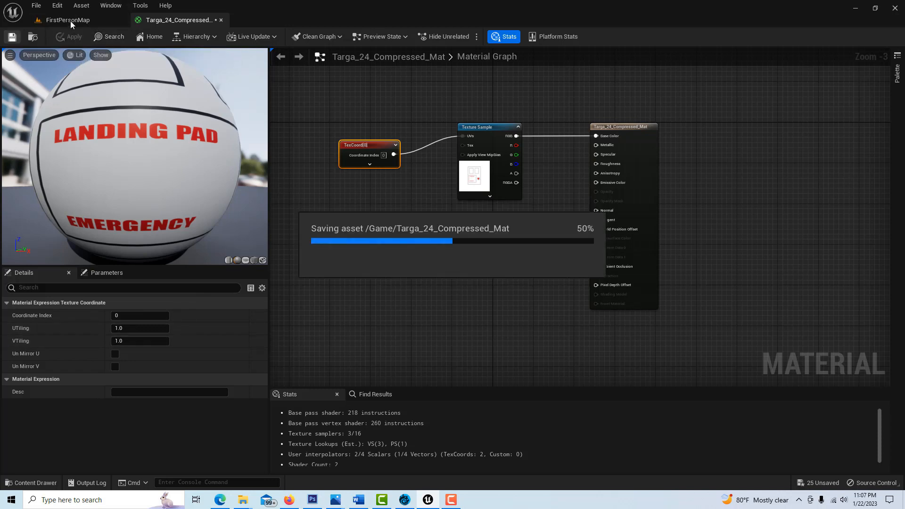
pyautogui.click(68, 20)
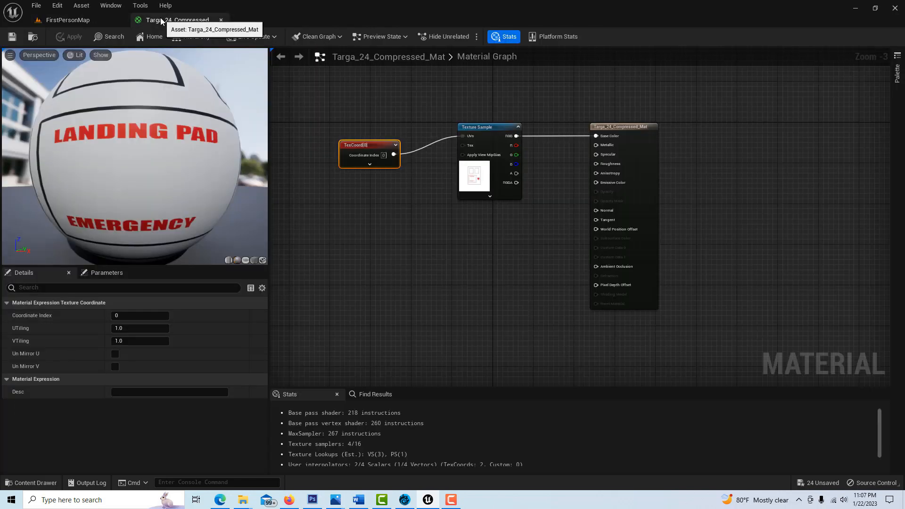
pyautogui.click(139, 328)
pyautogui.write('3')
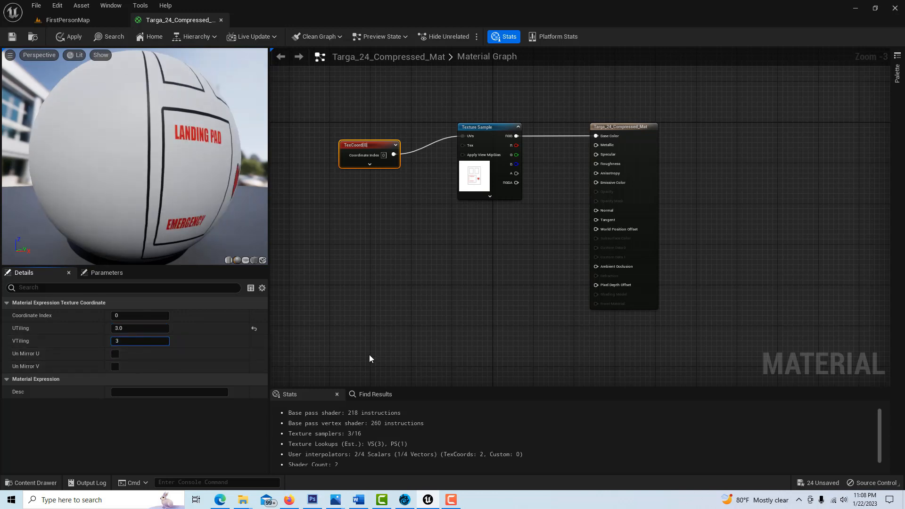
pyautogui.click(69, 37)
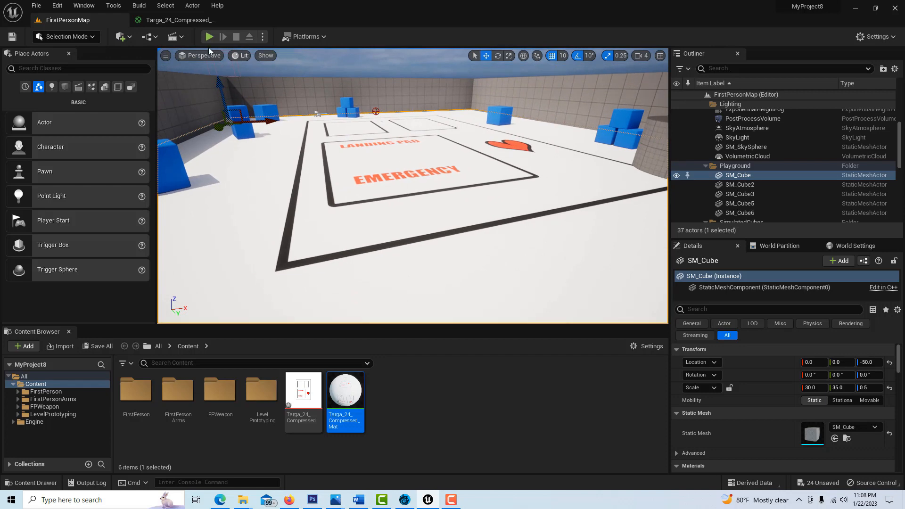
# Play the level to walk across the 3×3 tiled landing pad floor, then stop.
pyautogui.click(209, 36)
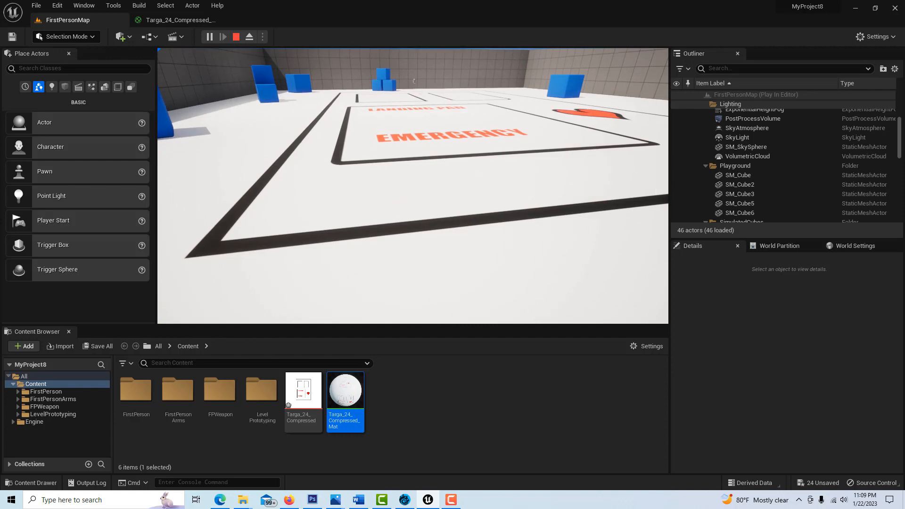
pyautogui.click(236, 37)
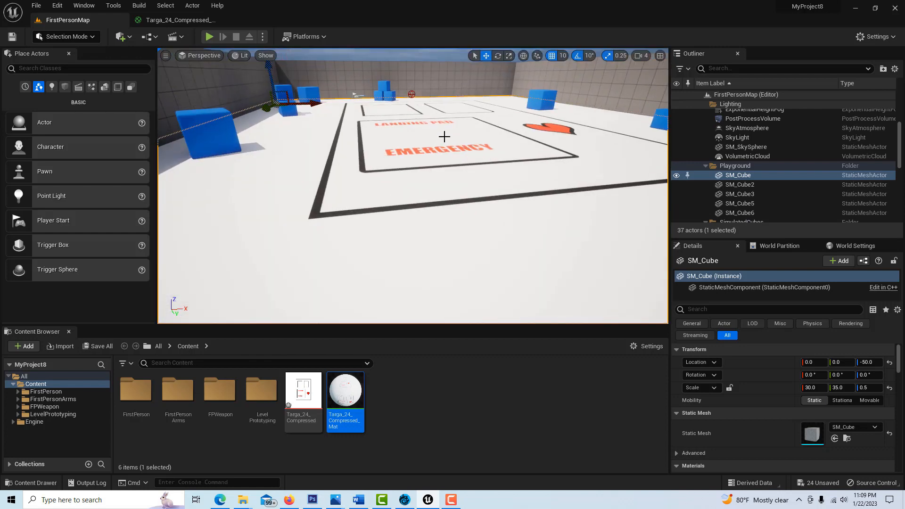
pyautogui.moveTo(344, 146)
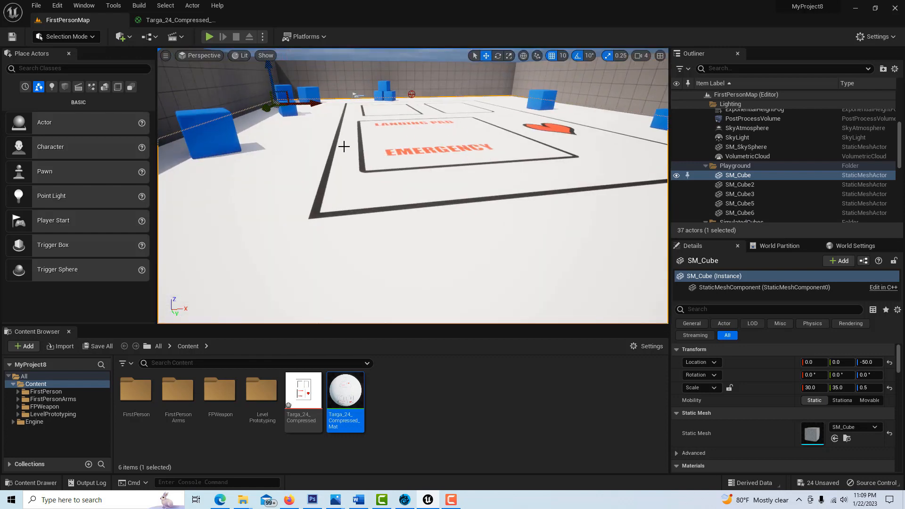
pyautogui.moveTo(462, 158)
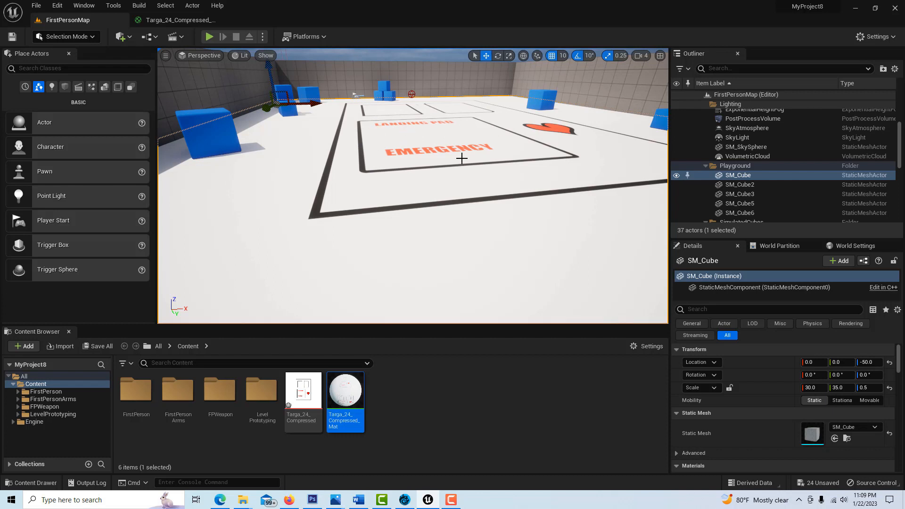
pyautogui.moveTo(424, 146)
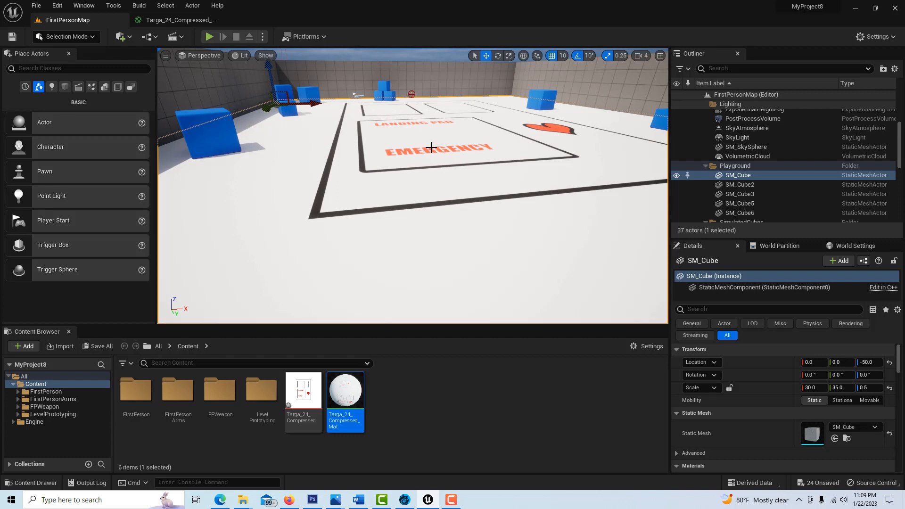
pyautogui.moveTo(388, 184)
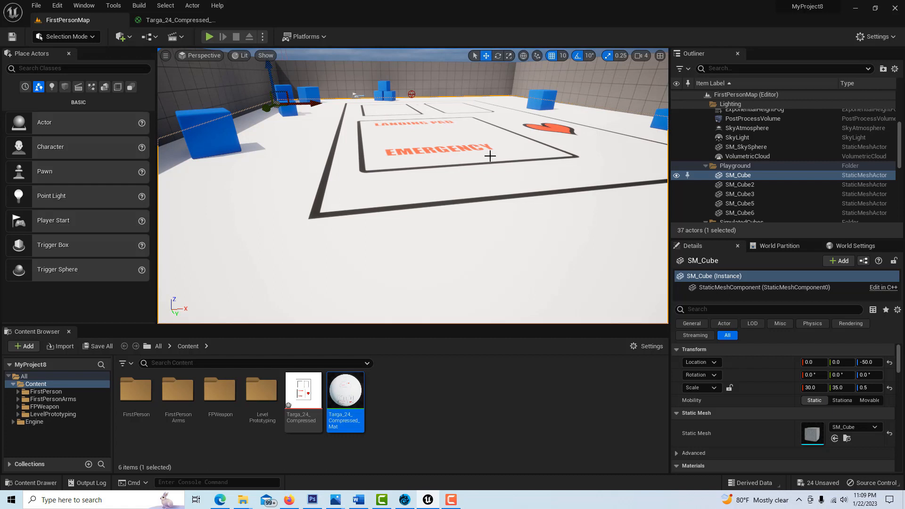
pyautogui.moveTo(468, 187)
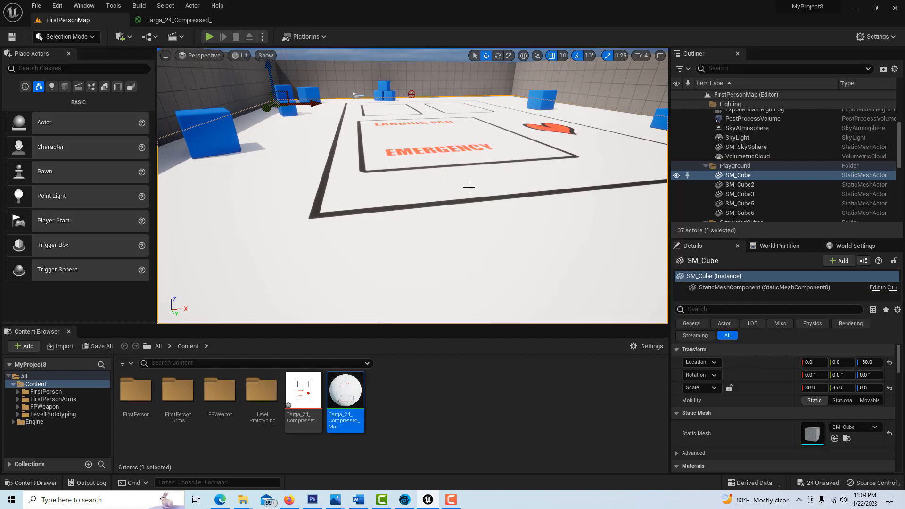
pyautogui.moveTo(203, 23)
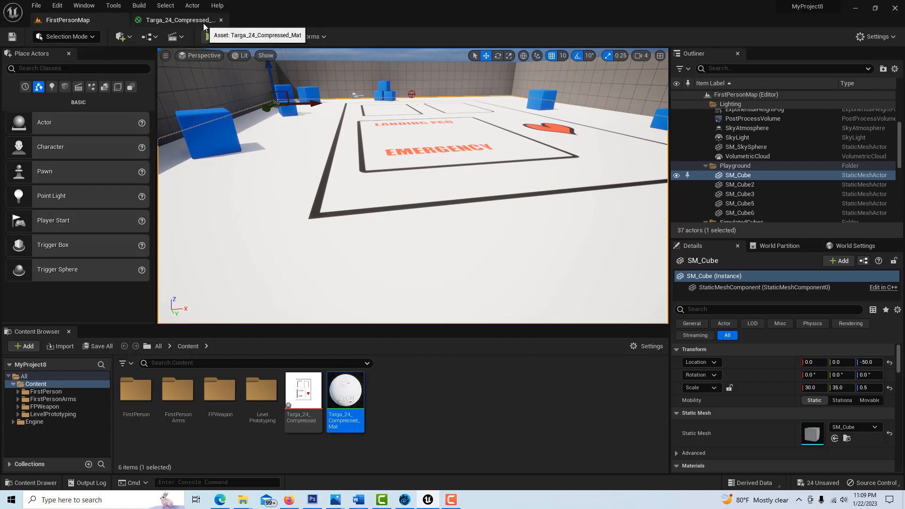
# Add a scalar parameter to Targa_24_Compressed_Mat and duplicate it into Metallic and Specular.
pyautogui.click(179, 20)
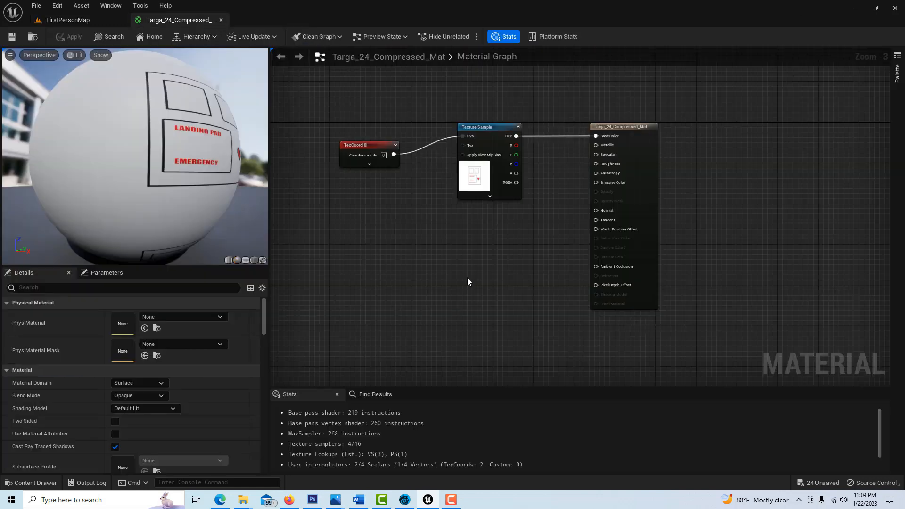
pyautogui.moveTo(456, 261)
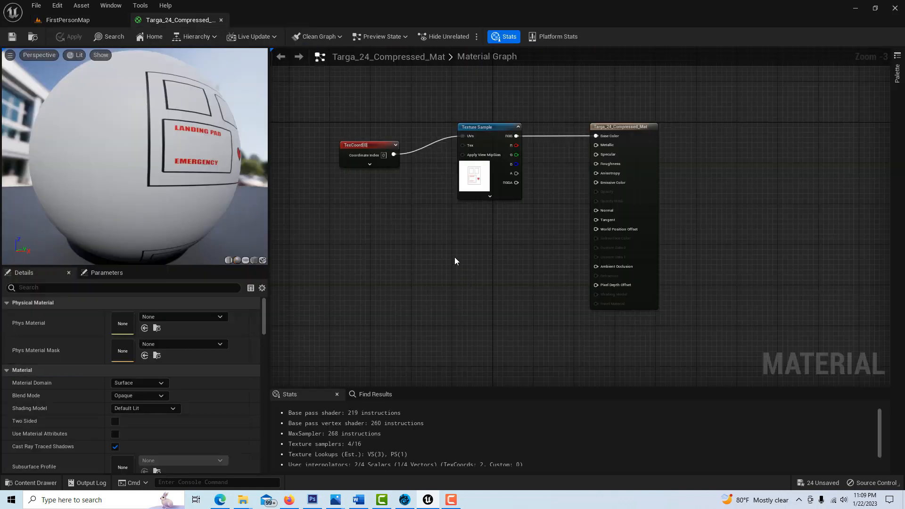
pyautogui.moveTo(463, 136)
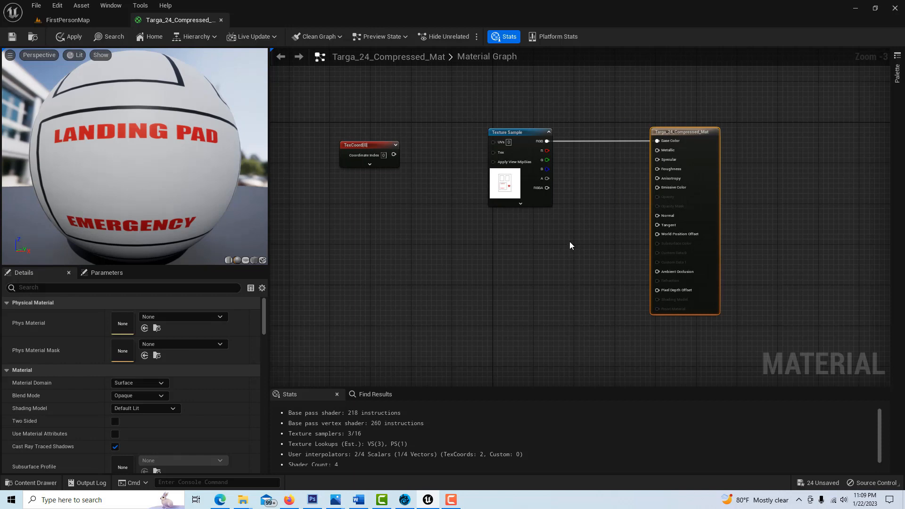
pyautogui.moveTo(559, 251)
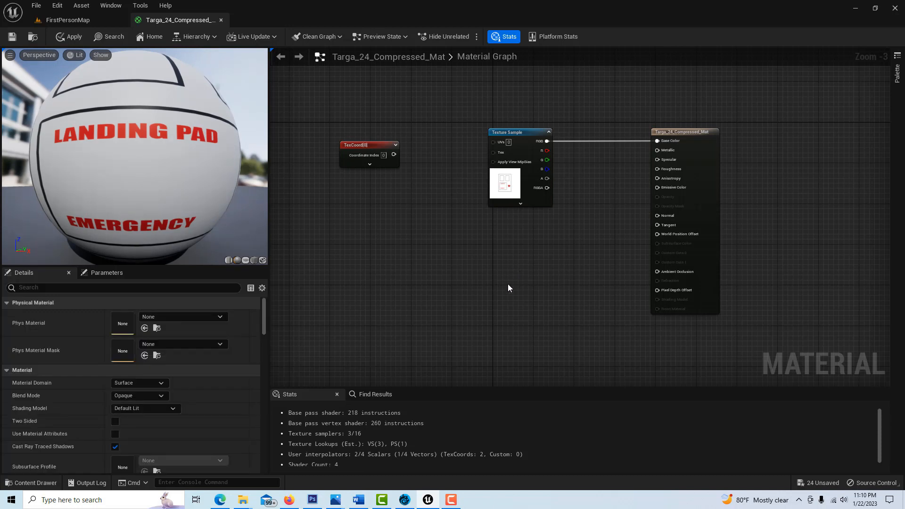
pyautogui.moveTo(491, 275)
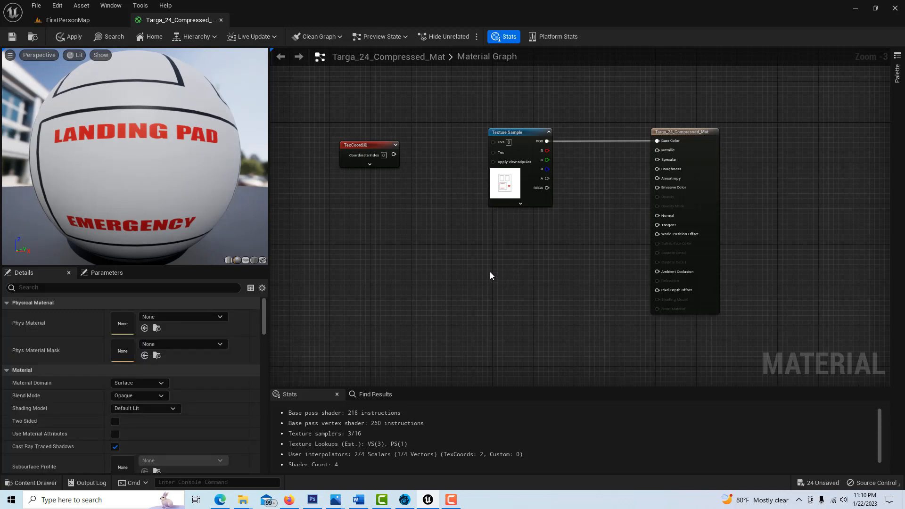
pyautogui.write('s')
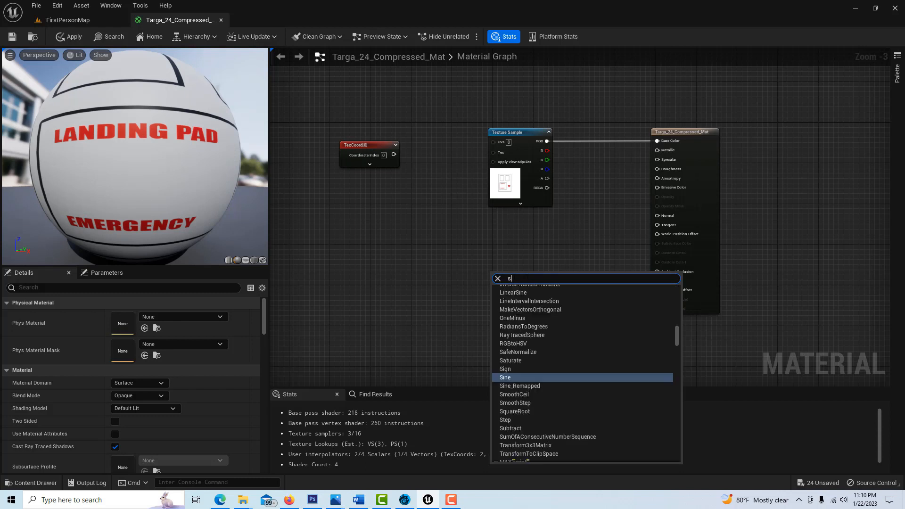
pyautogui.write('calar')
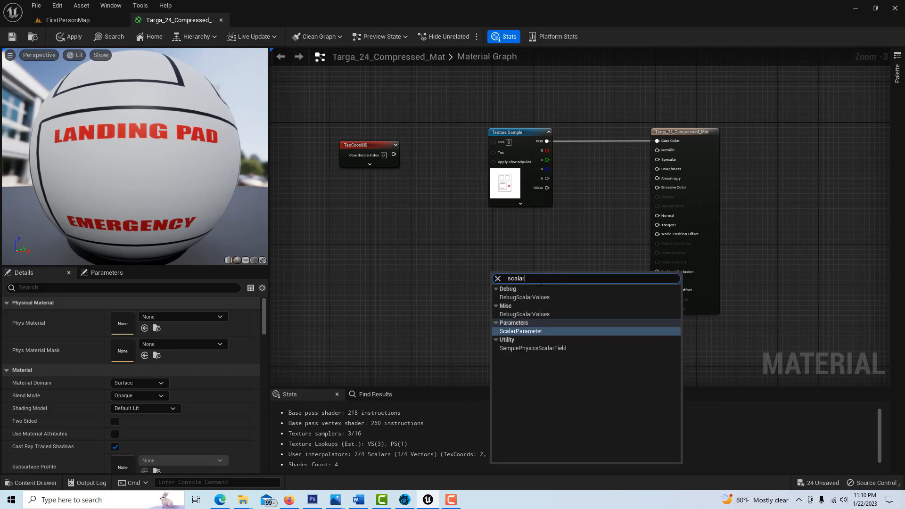
pyautogui.click(520, 330)
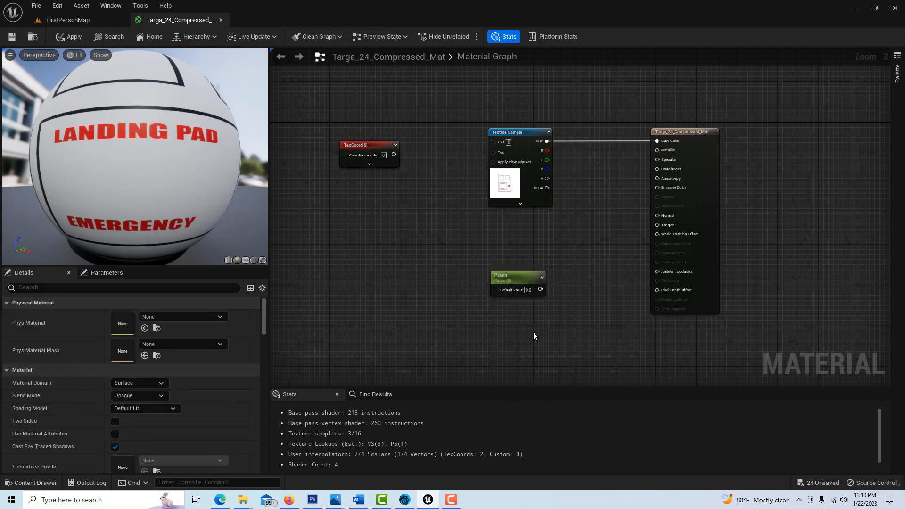
pyautogui.click(509, 275)
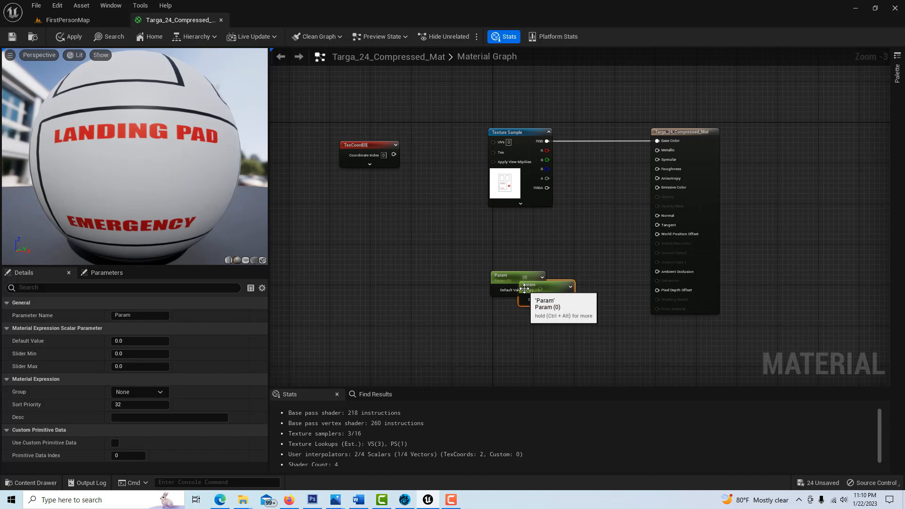
pyautogui.moveTo(524, 289); pyautogui.dragTo(602, 188)
pyautogui.write('Specular')
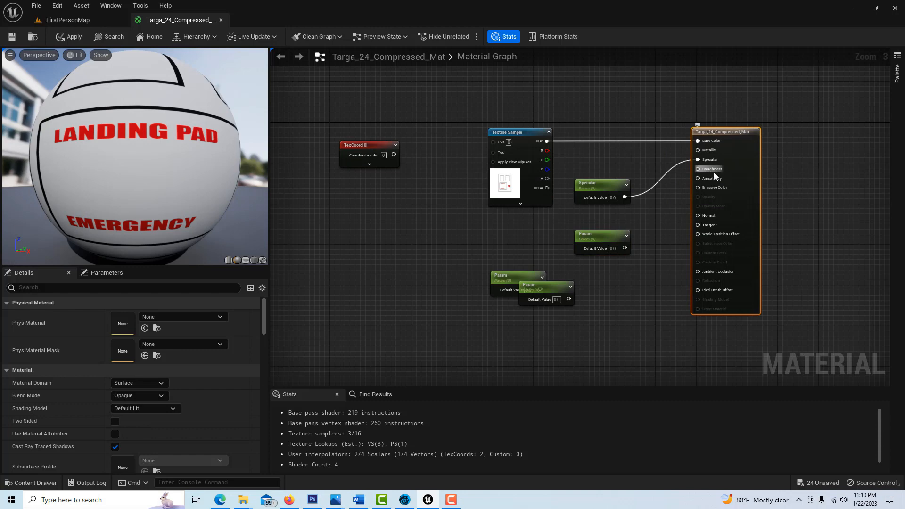
# Wire Metallic and Specular into the result node's metallic and specular inputs.
pyautogui.click(589, 234)
pyautogui.write('MEtallic')
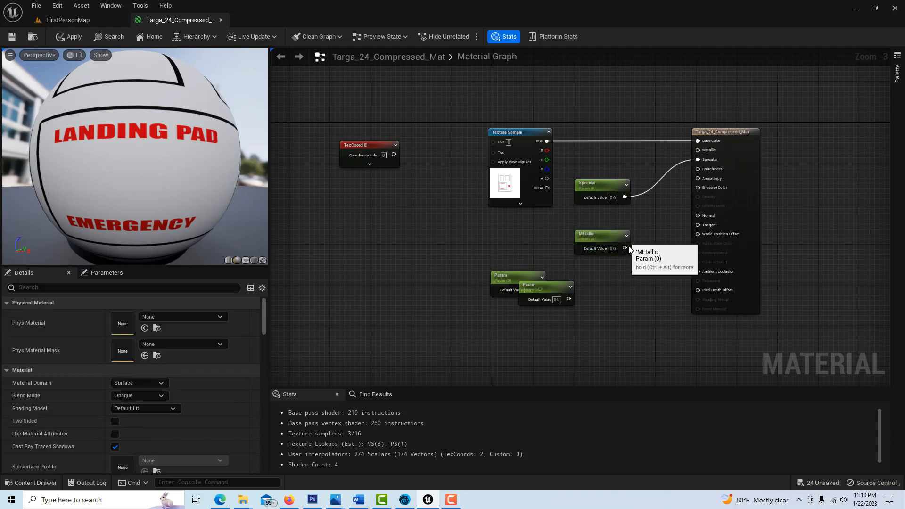
pyautogui.moveTo(625, 248); pyautogui.dragTo(698, 150)
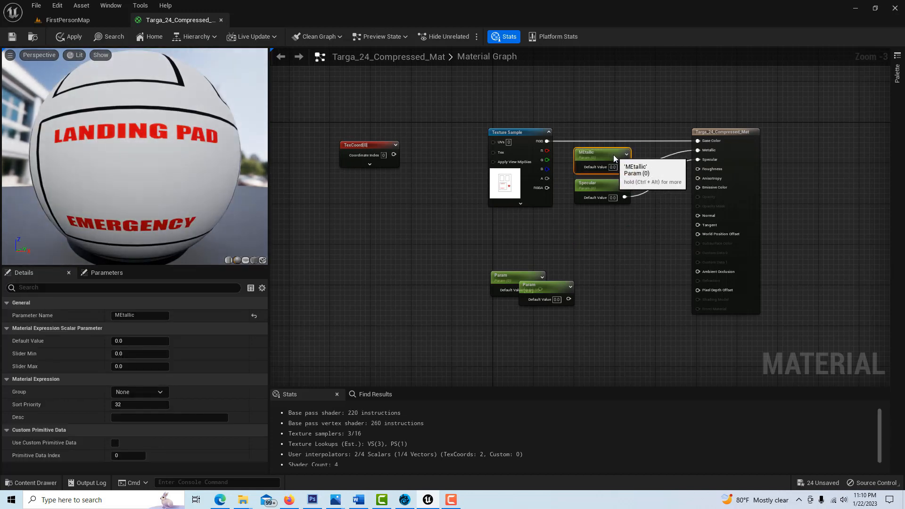
pyautogui.scroll(-3)
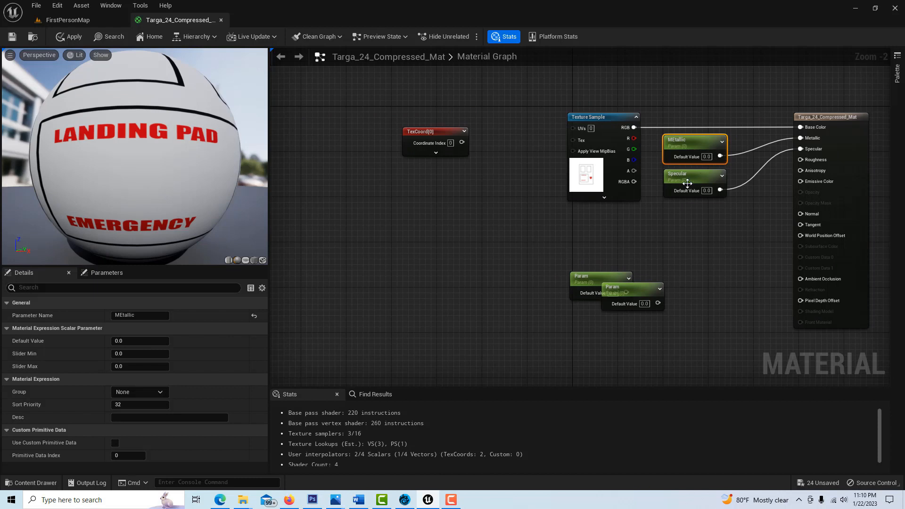
pyautogui.moveTo(812, 144)
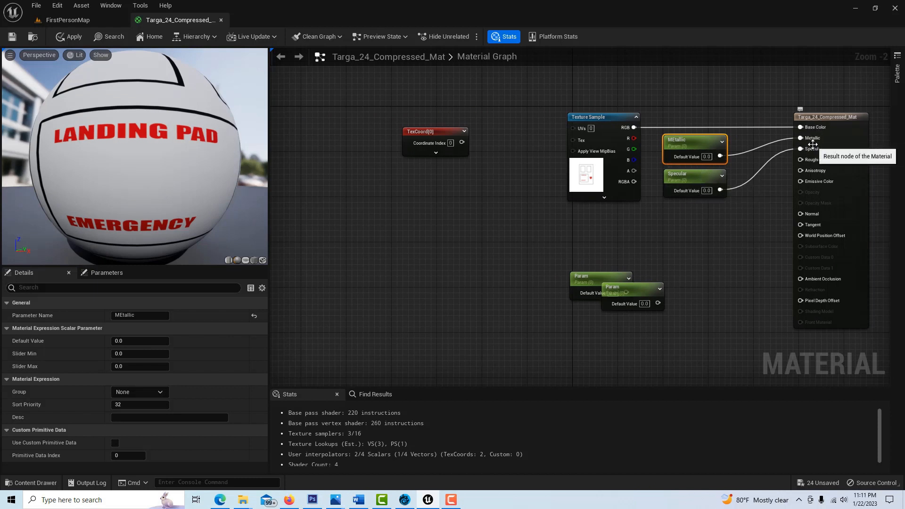
pyautogui.moveTo(593, 288)
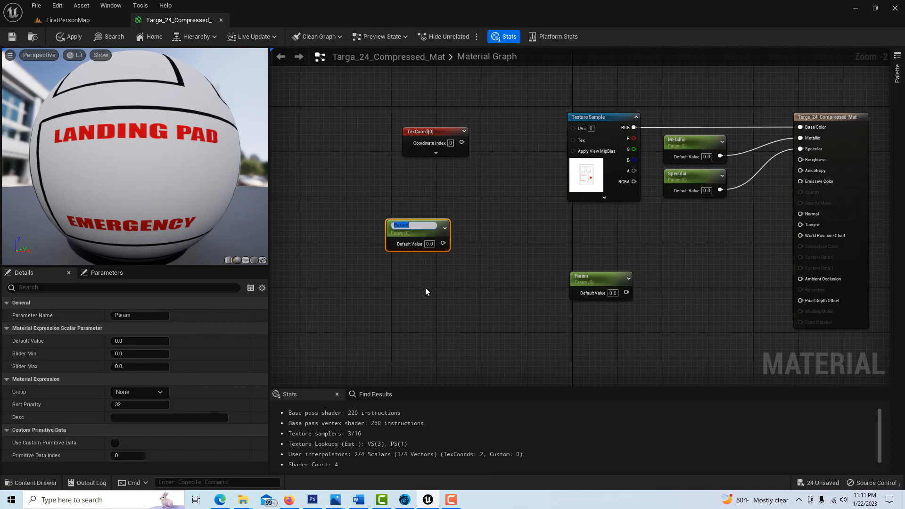
# Name the U parameter and feed U and V into an Append node.
pyautogui.write('U')
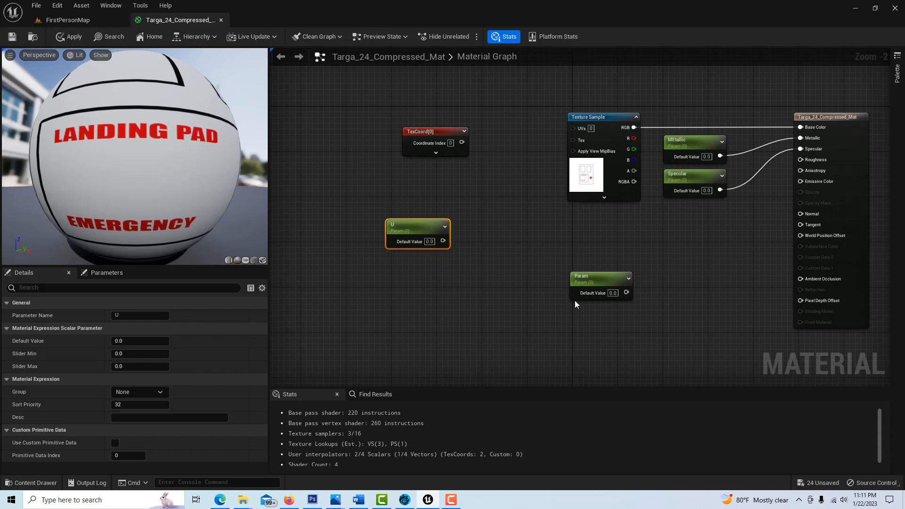
pyautogui.click(599, 279)
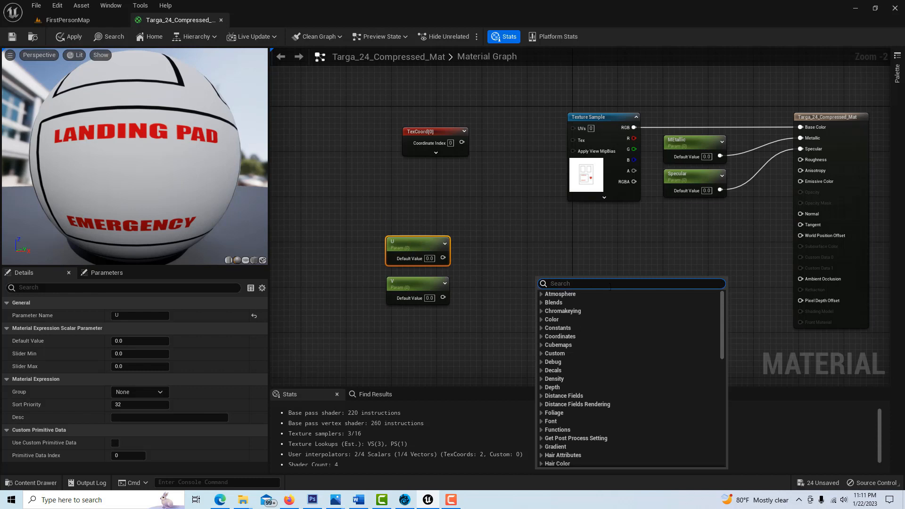
pyautogui.write('append')
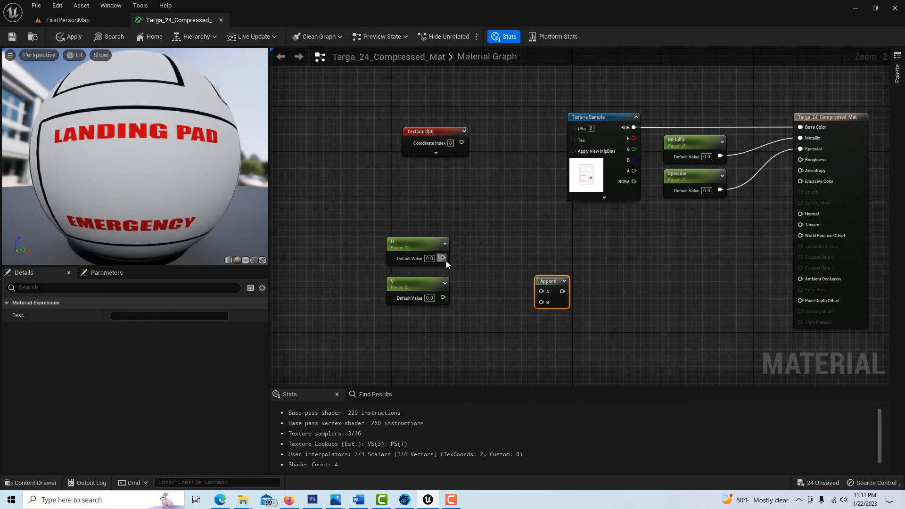
pyautogui.moveTo(443, 297); pyautogui.dragTo(539, 301)
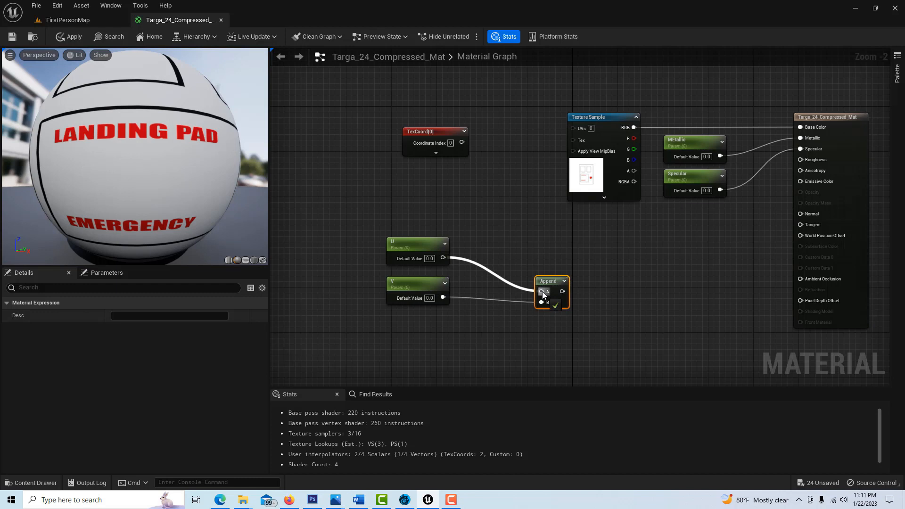
pyautogui.moveTo(554, 292)
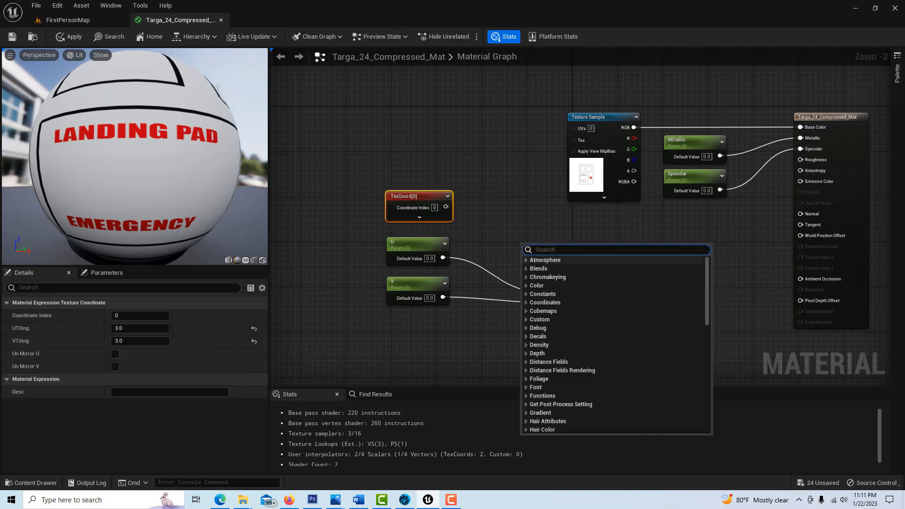
# Add a Multiply node scaling TexCoord by the appended U/V vector.
pyautogui.write('mul')
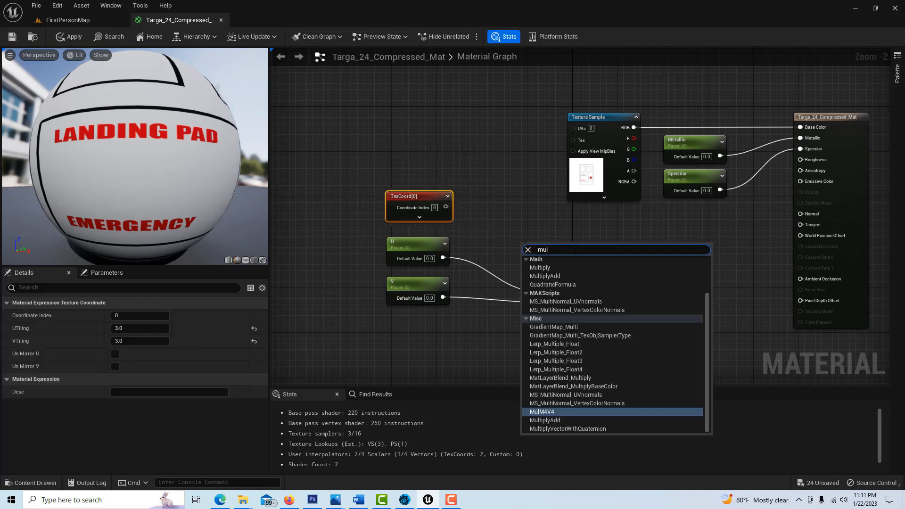
pyautogui.click(539, 267)
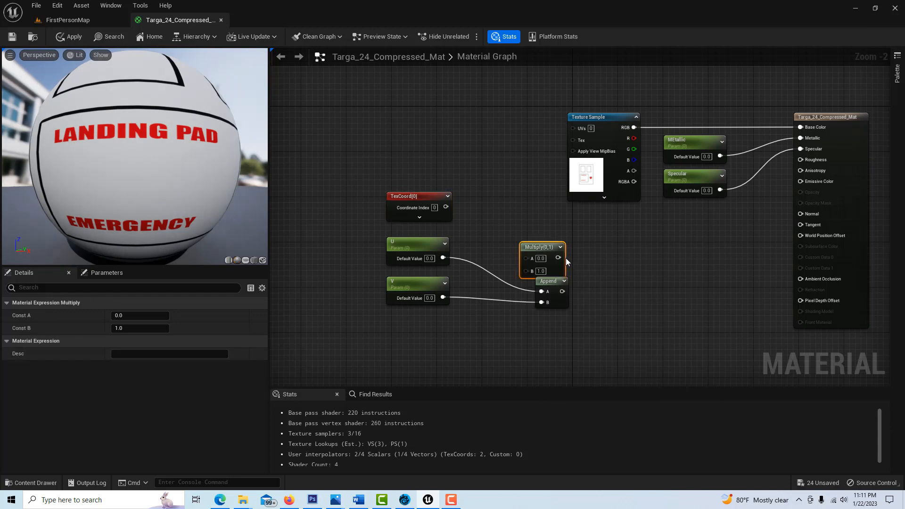
pyautogui.moveTo(540, 246); pyautogui.dragTo(531, 212)
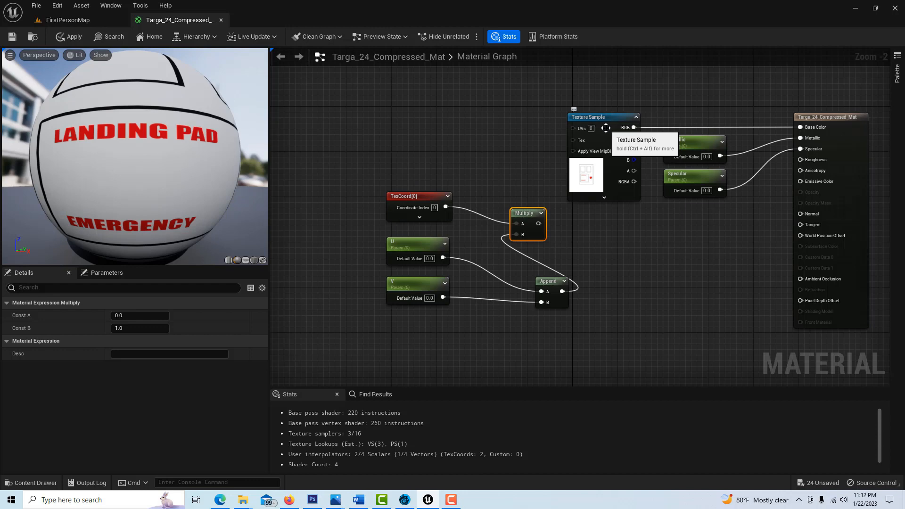
pyautogui.moveTo(438, 122)
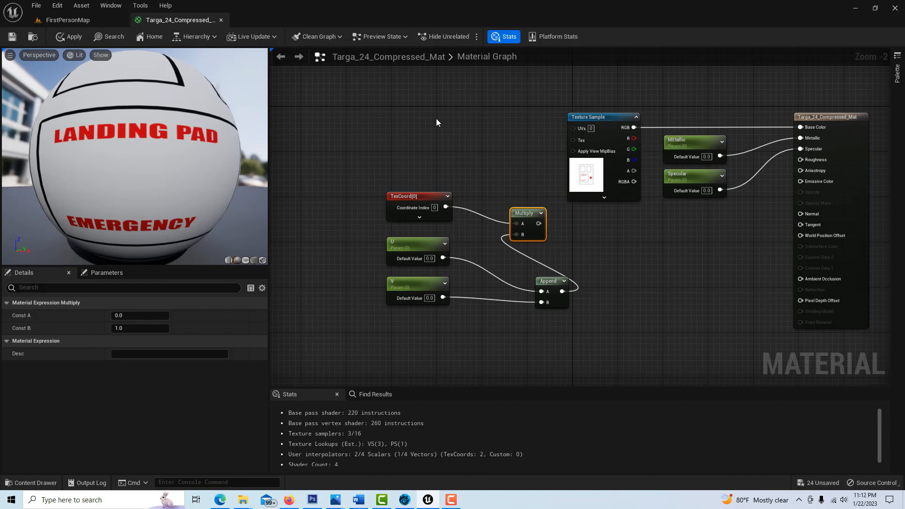
pyautogui.moveTo(437, 121)
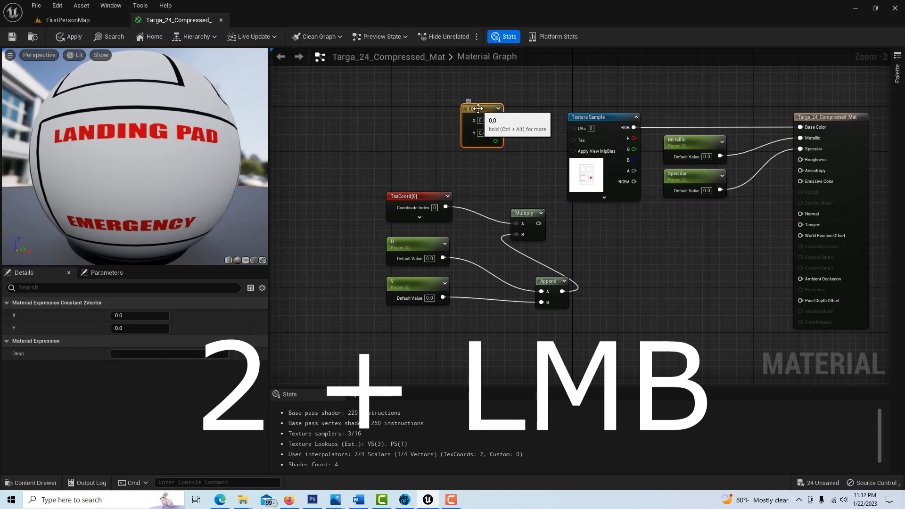
# Convert the two-value constant into a parameter named Position and add an Append node.
pyautogui.rightClick(476, 108)
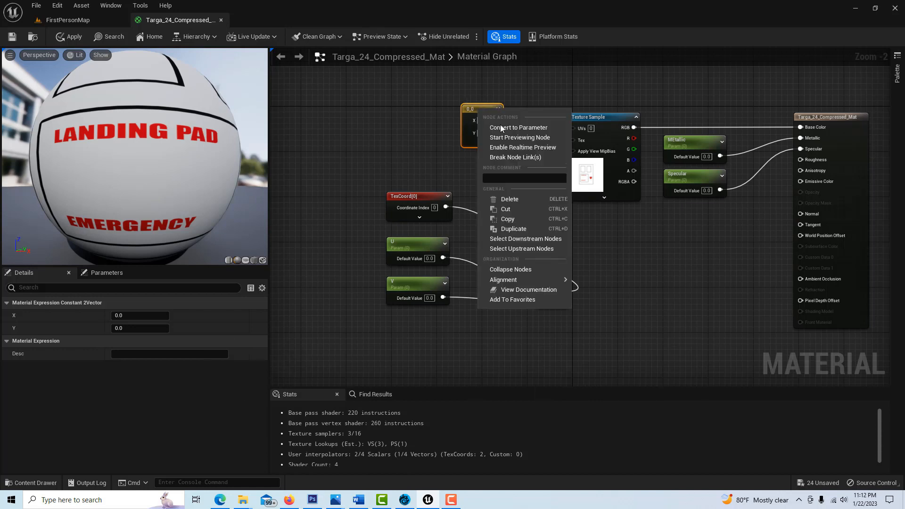
pyautogui.click(518, 127)
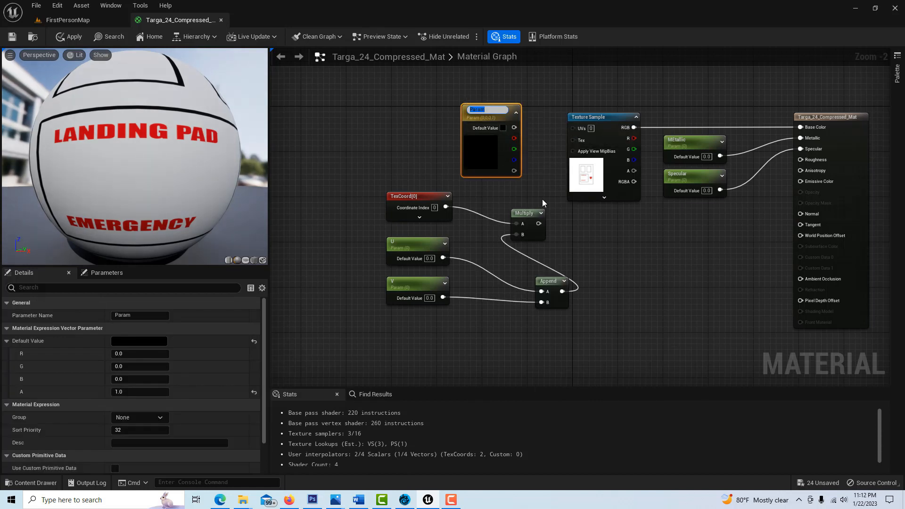
pyautogui.write('Posi')
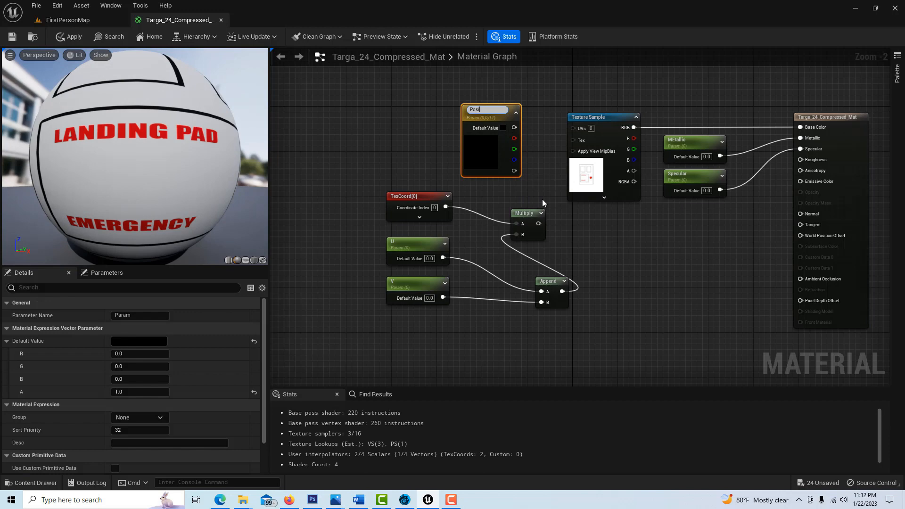
pyautogui.write('Position')
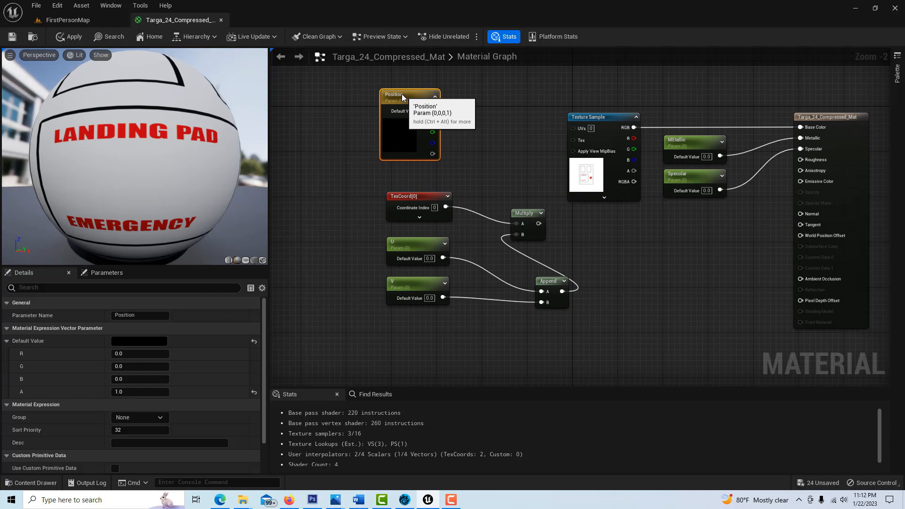
pyautogui.moveTo(431, 71)
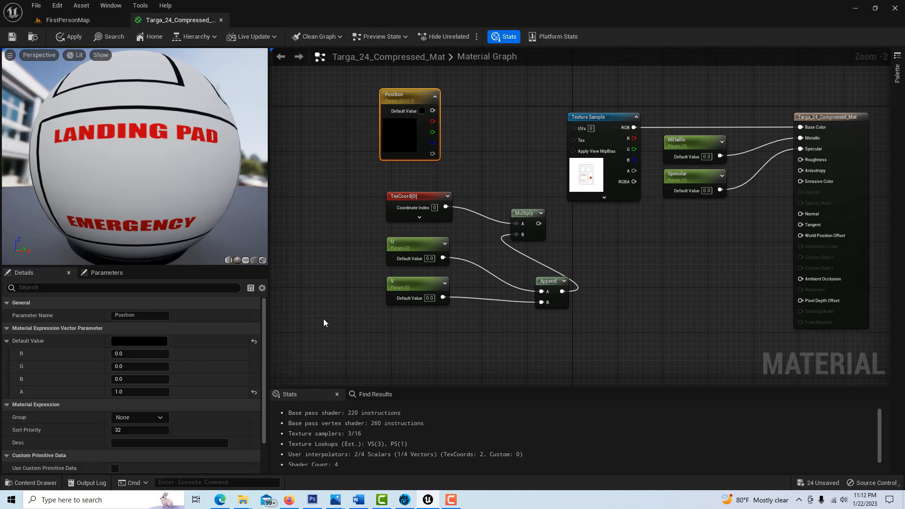
pyautogui.moveTo(443, 186)
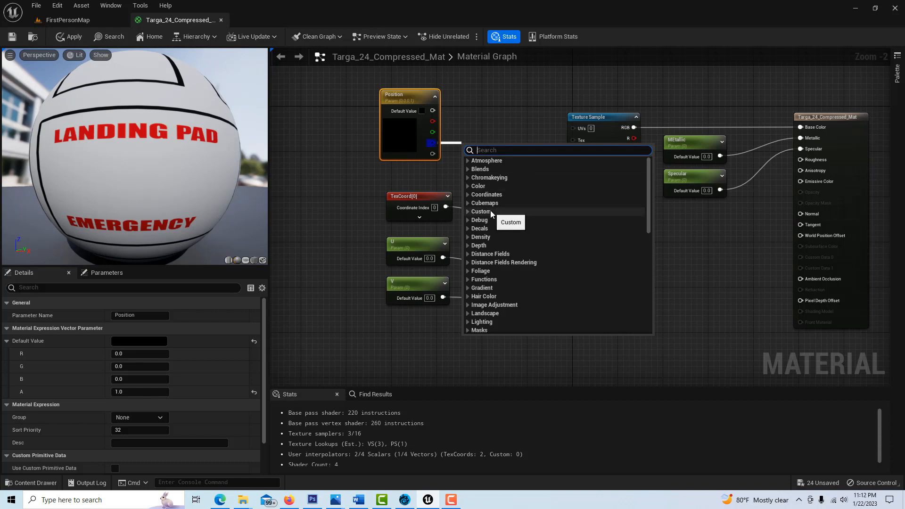
pyautogui.moveTo(467, 185)
pyautogui.write('a')
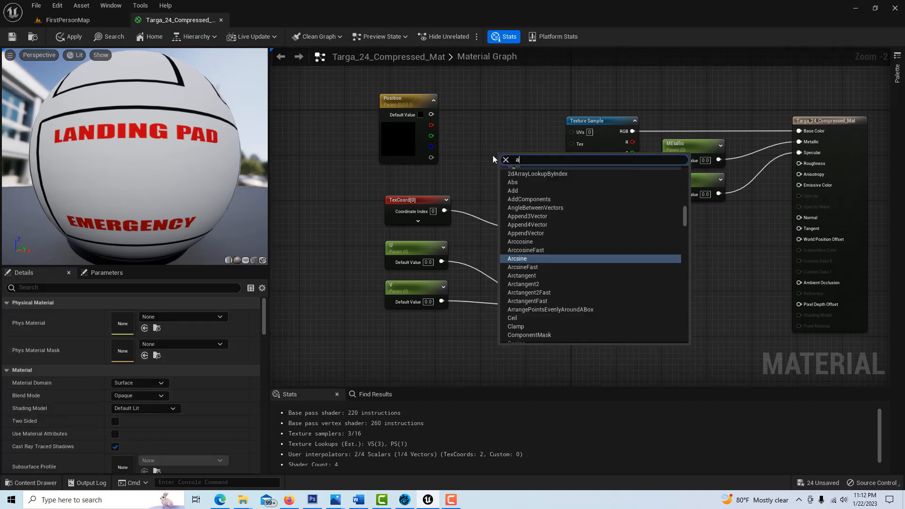
pyautogui.write('ppen')
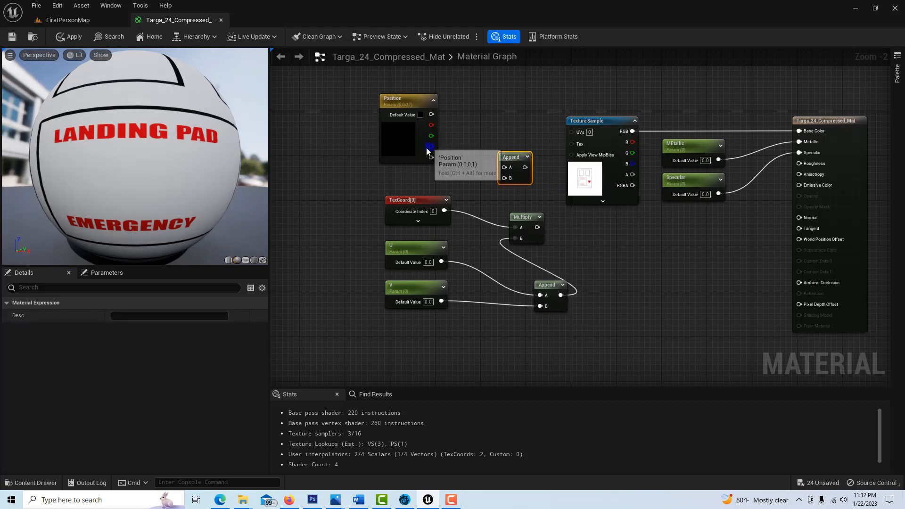
# Name the Position parameter's channels Vertical and Horizontal.
pyautogui.click(404, 99)
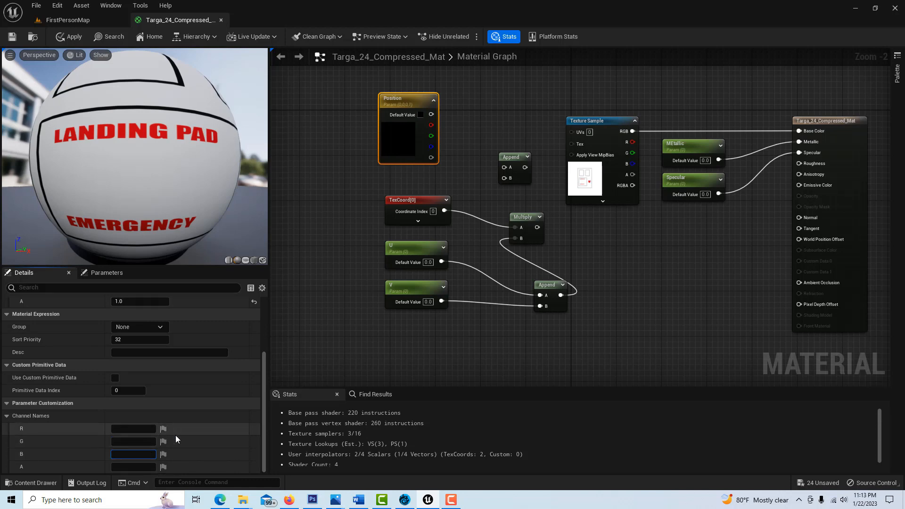
pyautogui.click(133, 453)
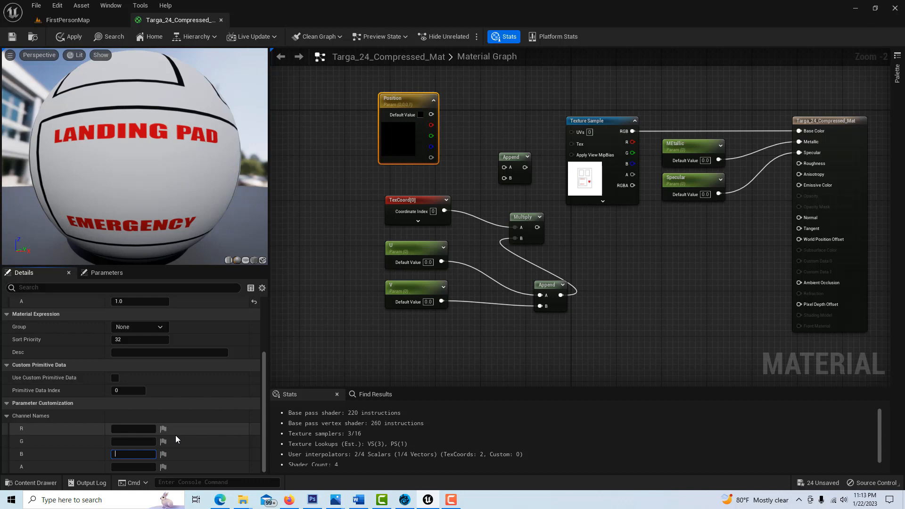
pyautogui.write('Vertical')
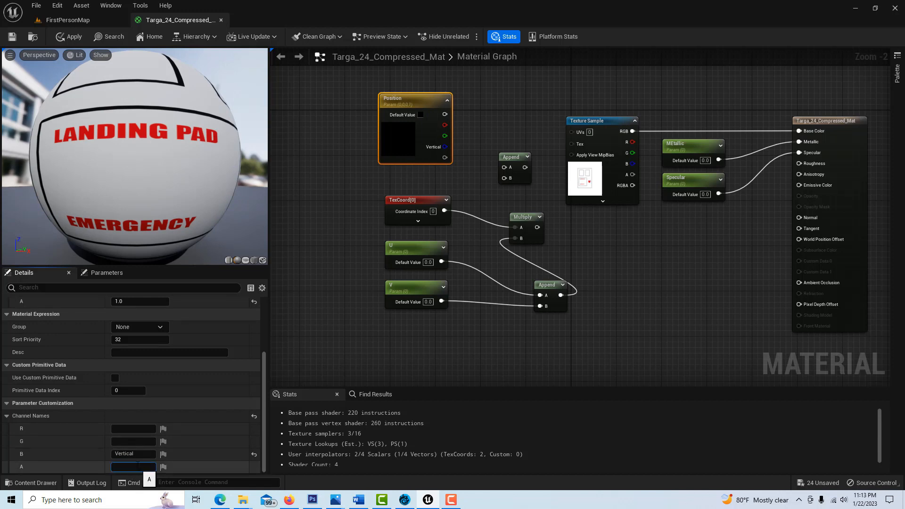
pyautogui.write('Horiz')
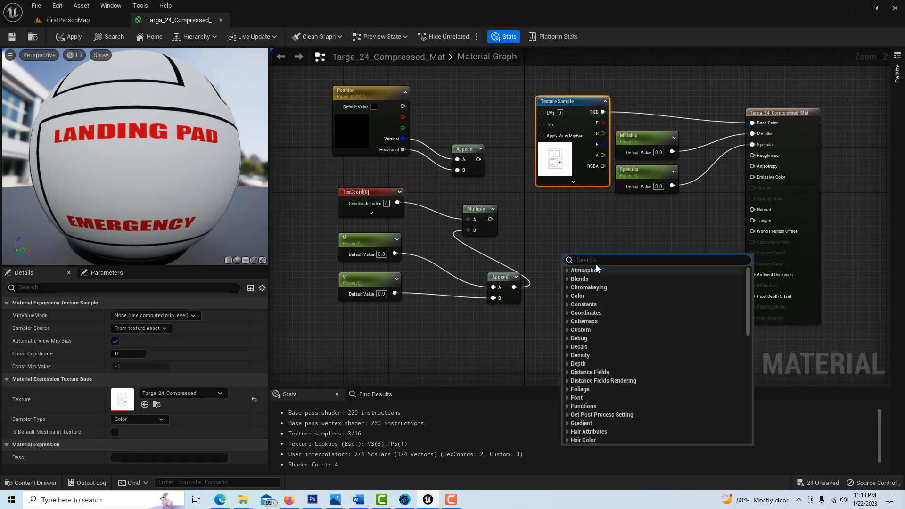
# Add an Add node feeding the texture UVs and fix the Metallic parameter's name.
pyautogui.click(579, 260)
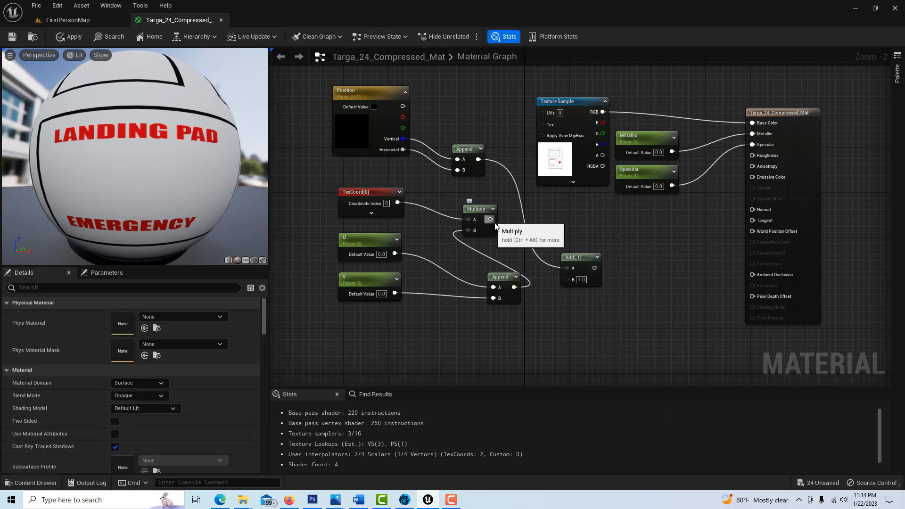
pyautogui.moveTo(588, 268)
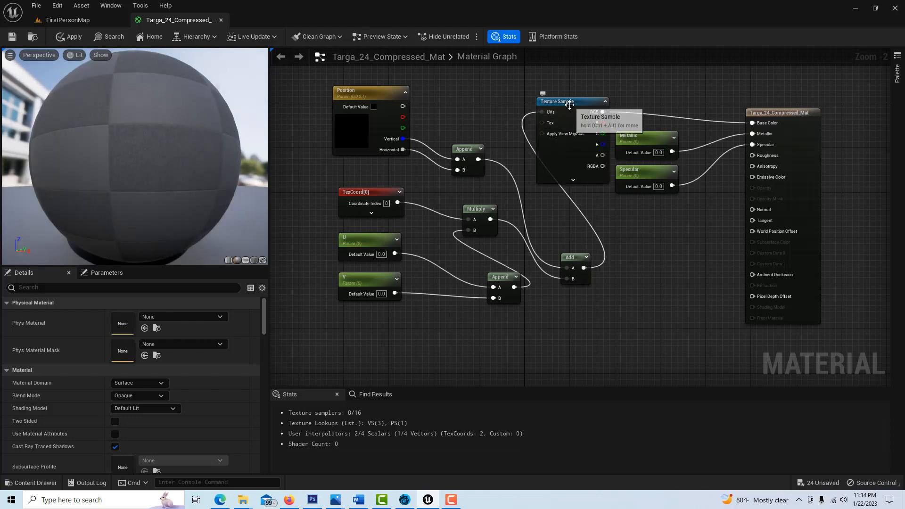
pyautogui.click(650, 136)
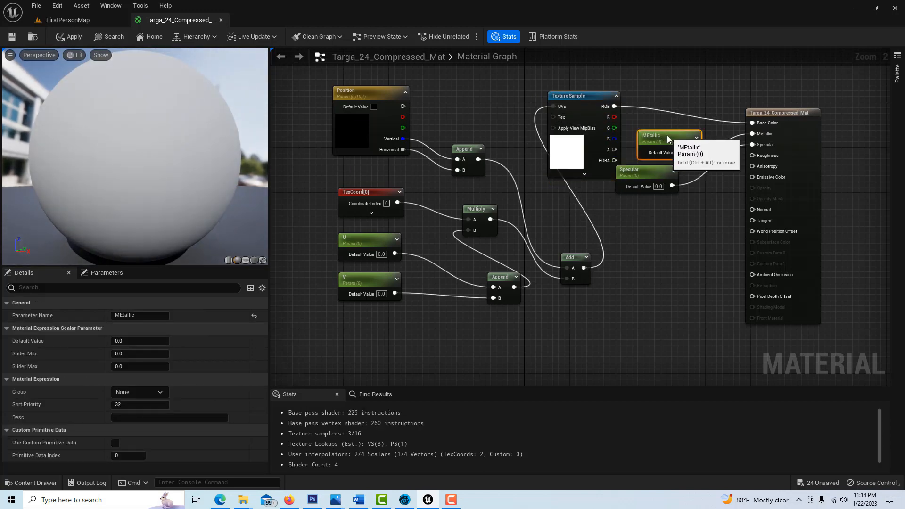
pyautogui.click(645, 170)
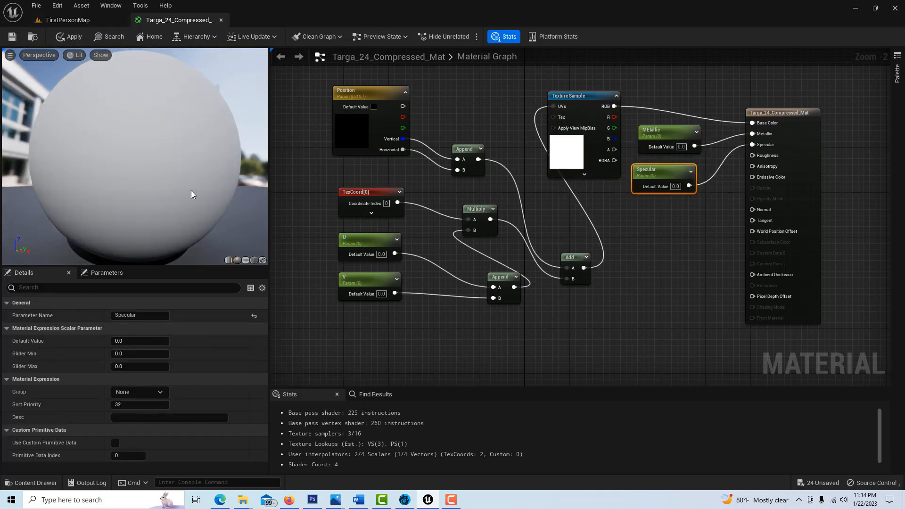
pyautogui.moveTo(141, 187)
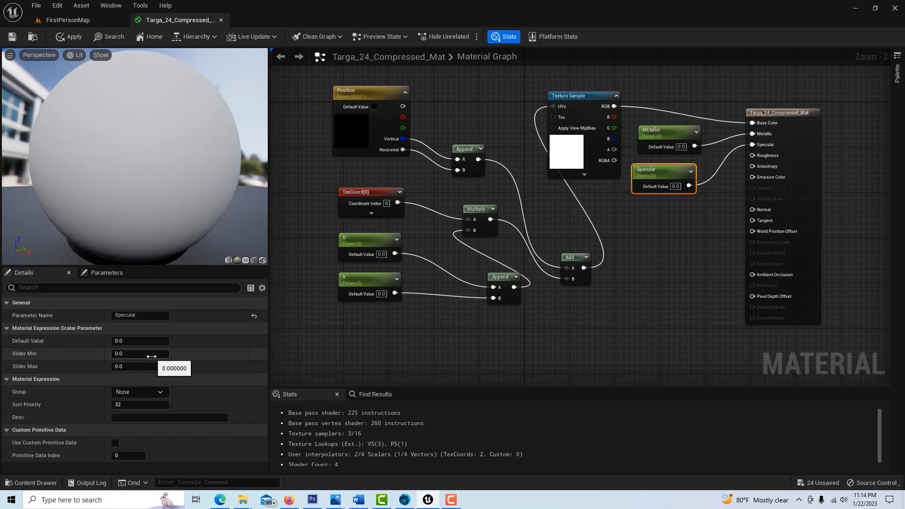
# Set the U and V defaults to 1.0 and apply the material.
pyautogui.click(363, 241)
pyautogui.write('1')
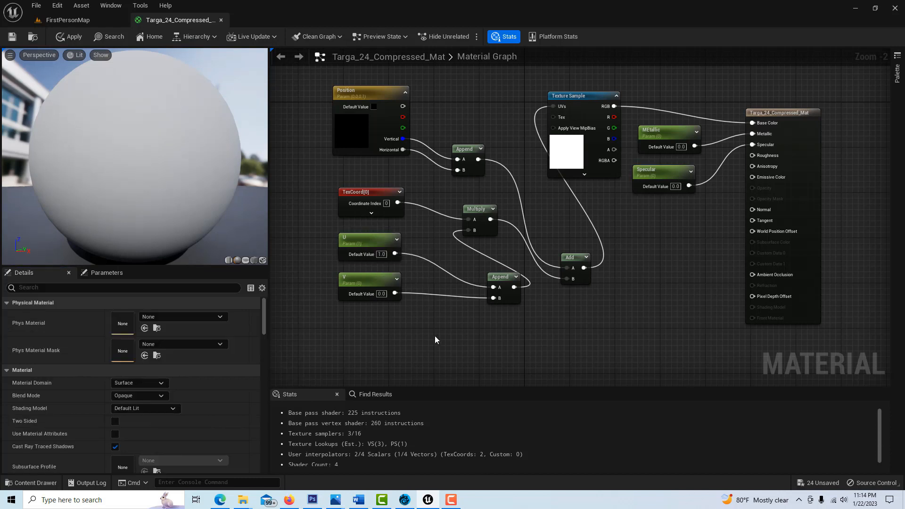
pyautogui.click(368, 281)
pyautogui.write('1')
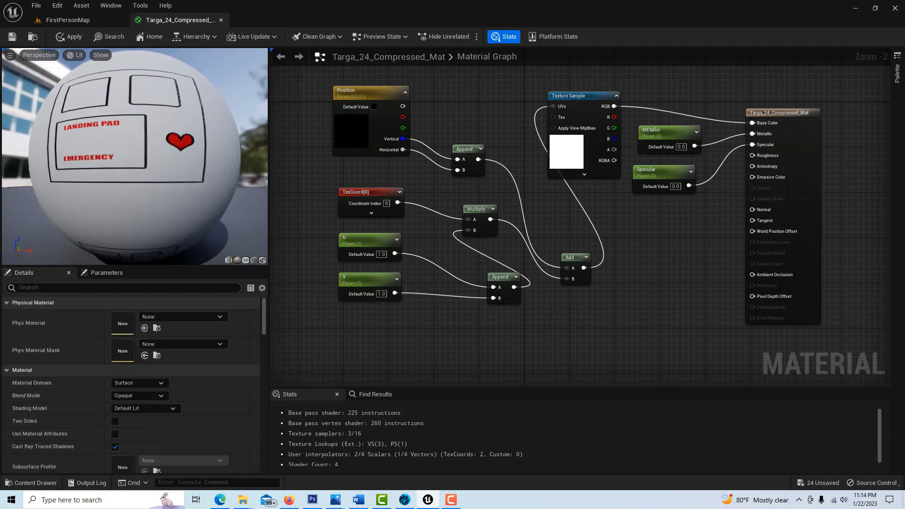
pyautogui.click(73, 37)
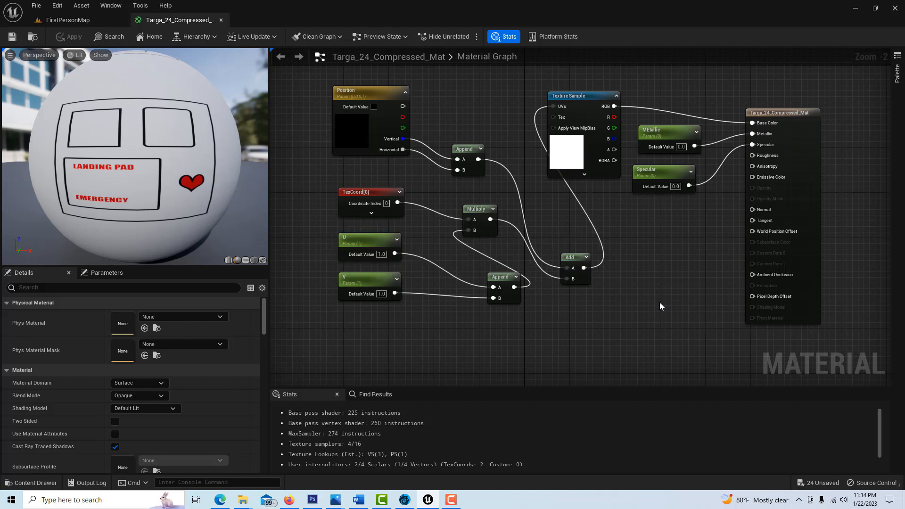
# Rename the Position channels to Horizontal and Vertical while previewing the vertical shift.
pyautogui.click(560, 203)
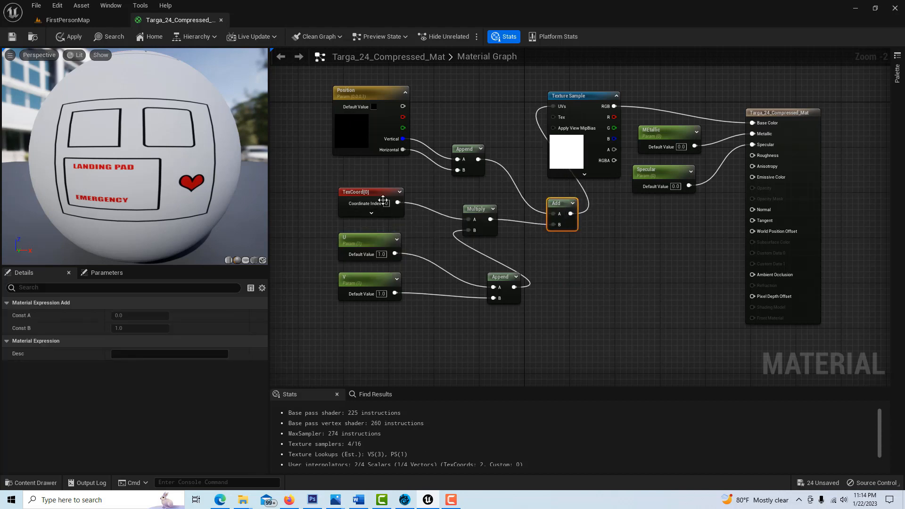
pyautogui.moveTo(390, 131)
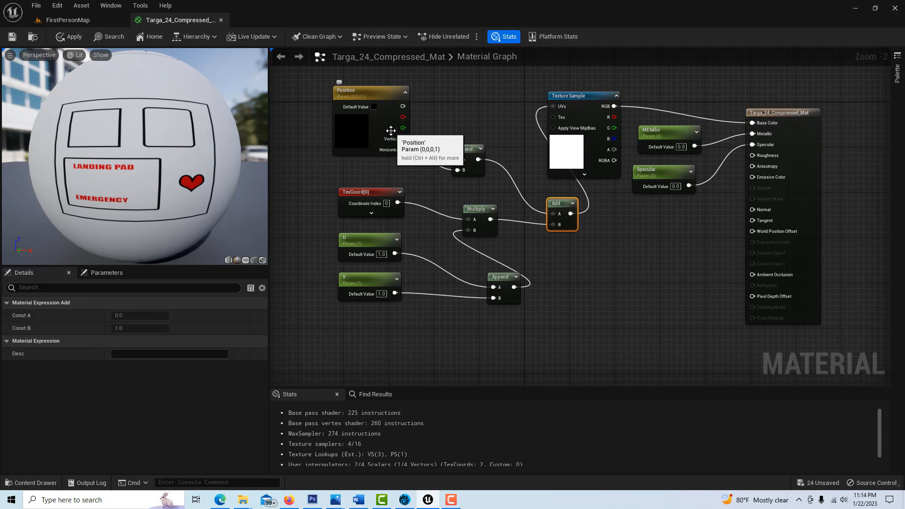
pyautogui.click(364, 90)
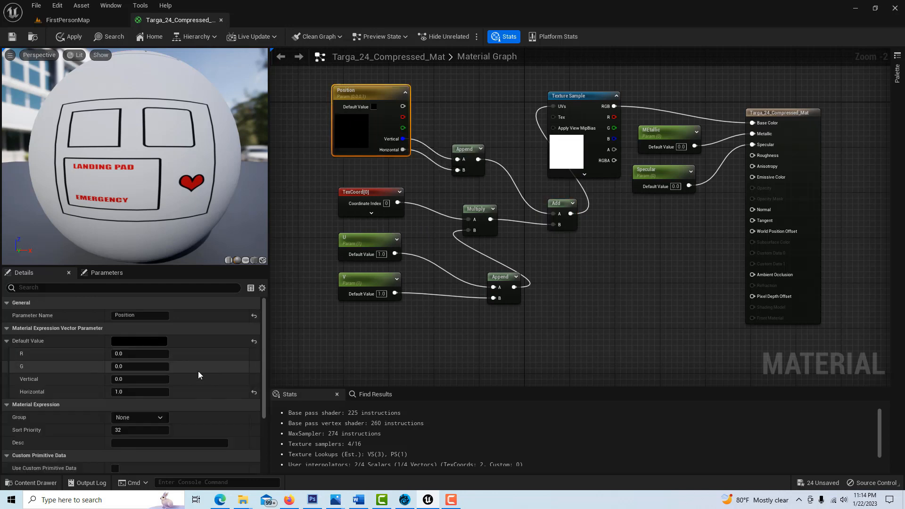
pyautogui.moveTo(428, 226)
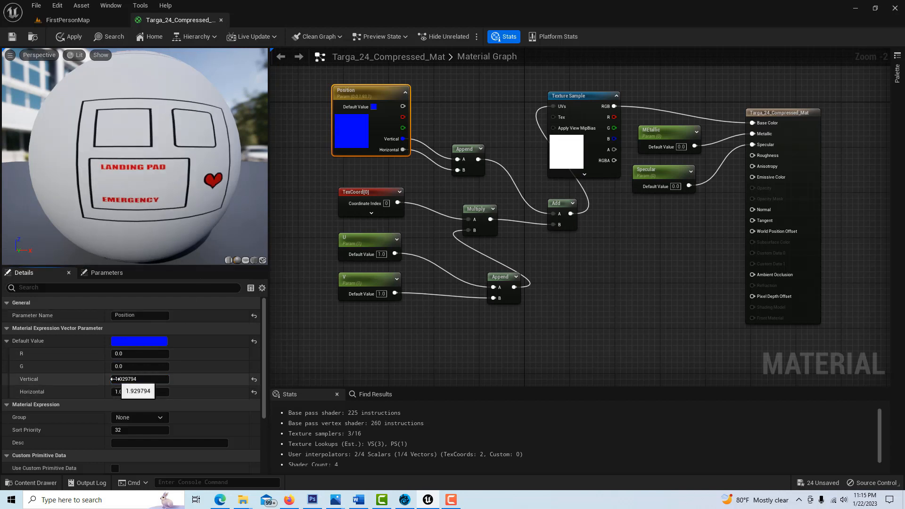
pyautogui.moveTo(139, 379); pyautogui.dragTo(161, 379)
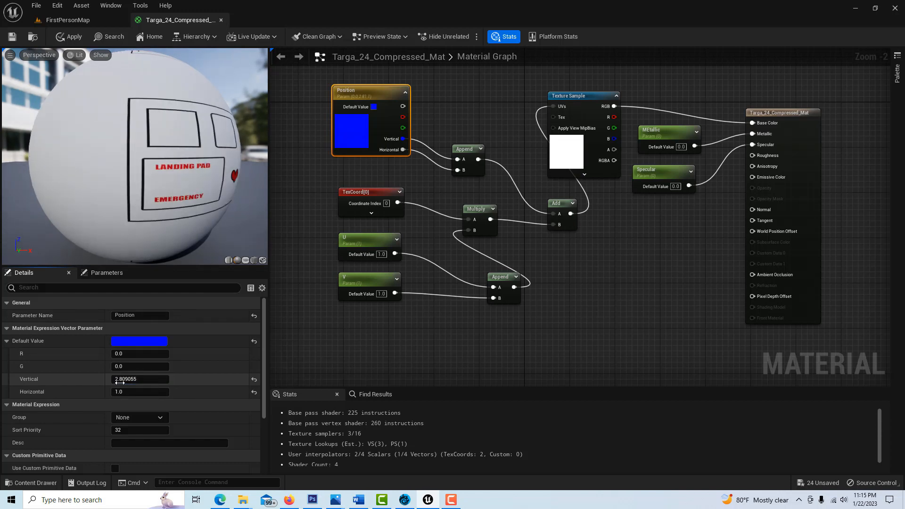
pyautogui.scroll(-3)
pyautogui.write('Verti')
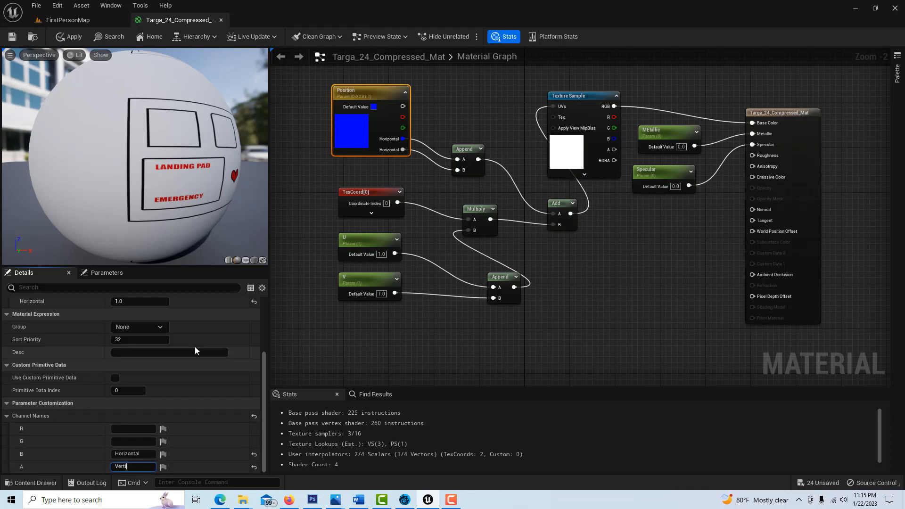
pyautogui.press('Enter')
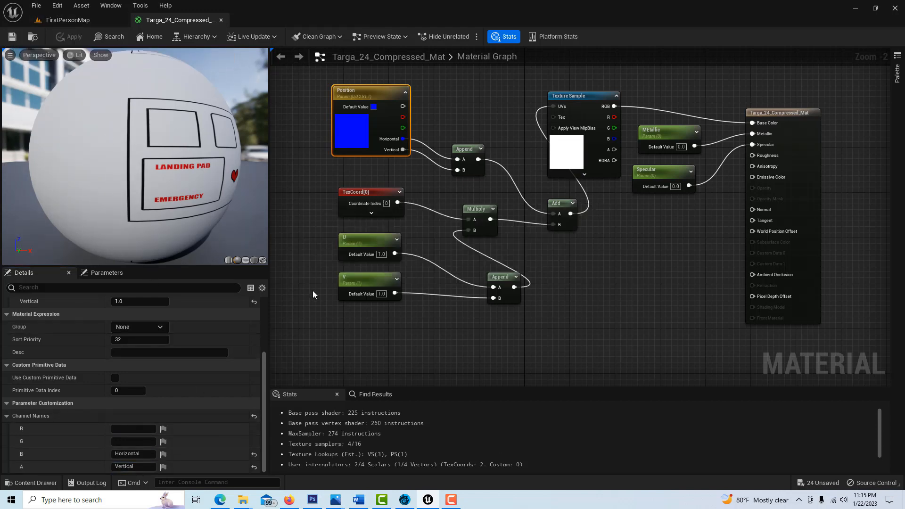
# Set both Position channel defaults to 1.0.
pyautogui.click(363, 93)
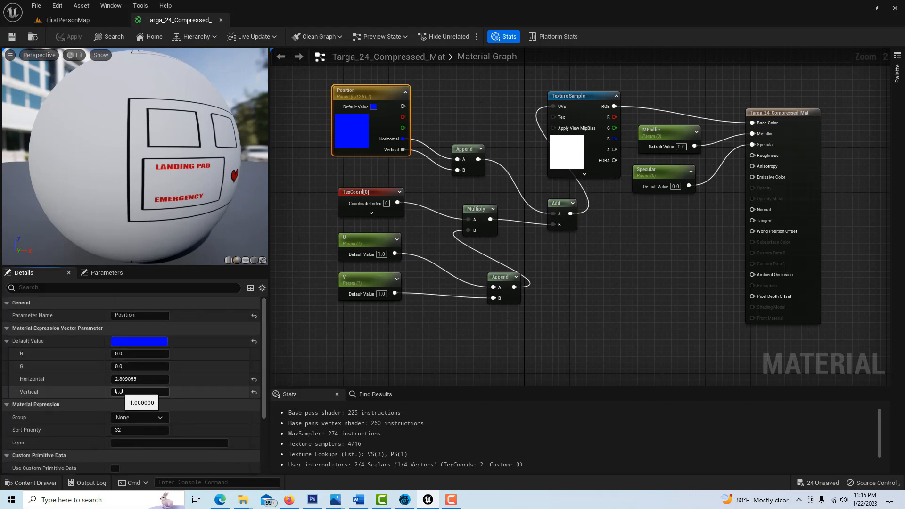
pyautogui.moveTo(139, 391); pyautogui.dragTo(167, 391)
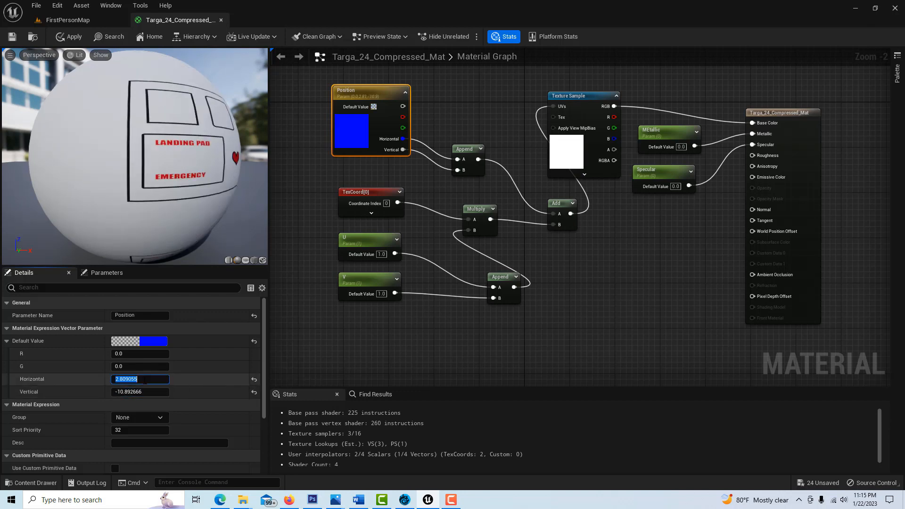
pyautogui.write('1')
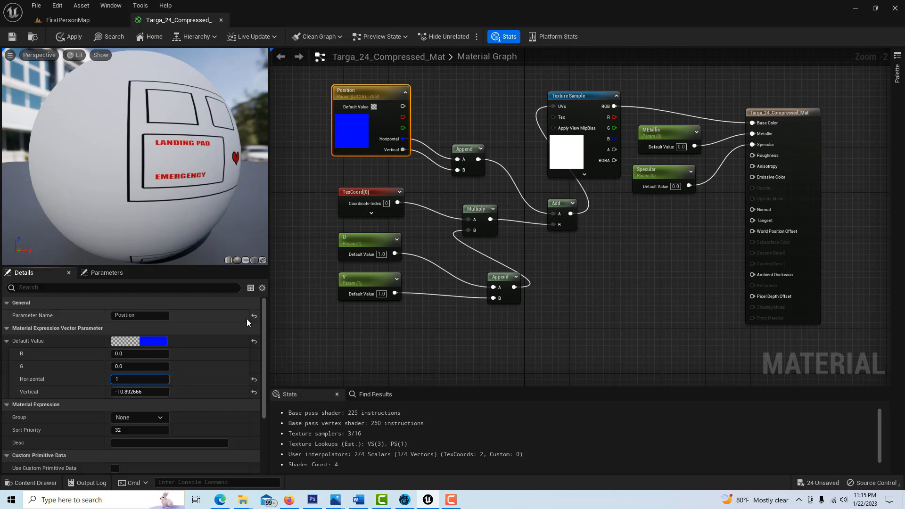
pyautogui.moveTo(134, 402)
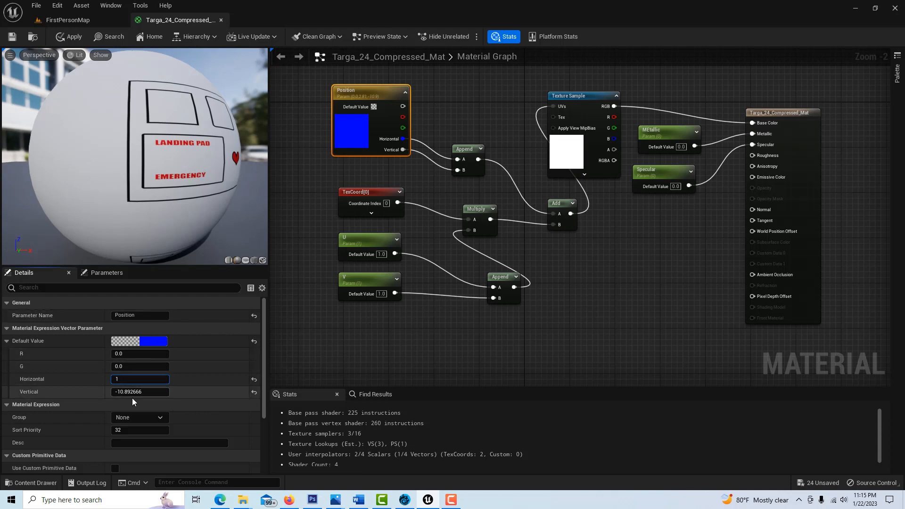
pyautogui.write('1.0')
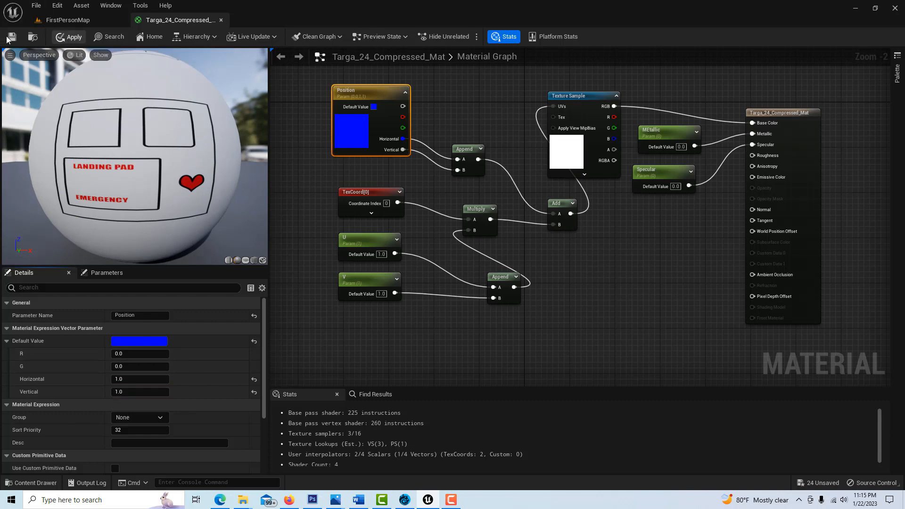
pyautogui.moveTo(64, 25)
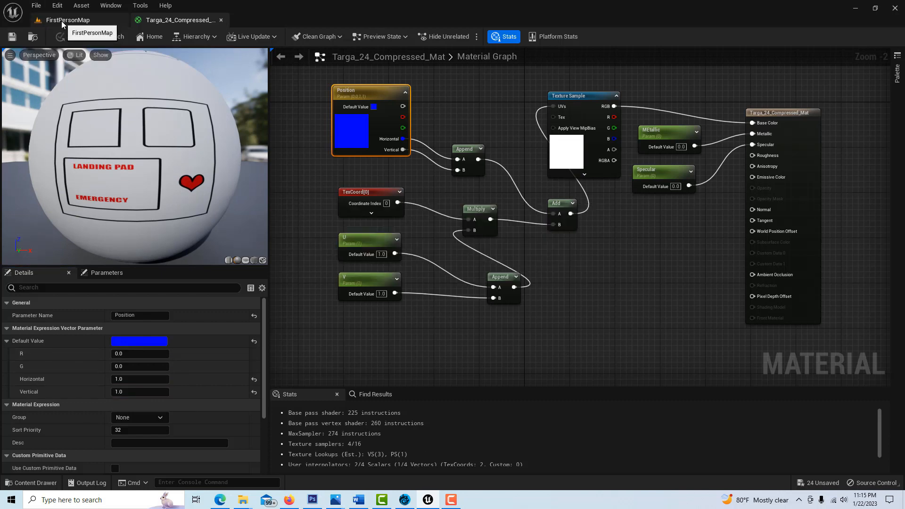
# Create Targa_24_Compressed_Mat_Inst from the material and open it for editing.
pyautogui.click(68, 20)
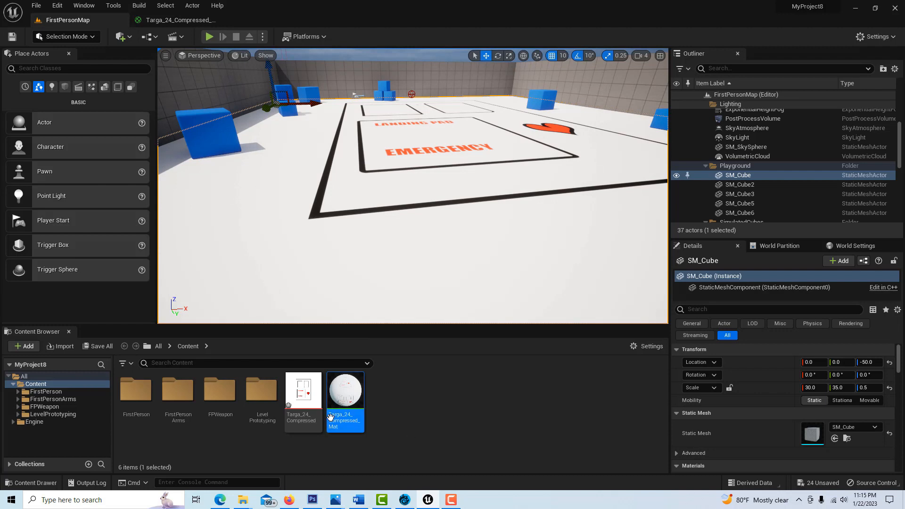
pyautogui.moveTo(353, 392)
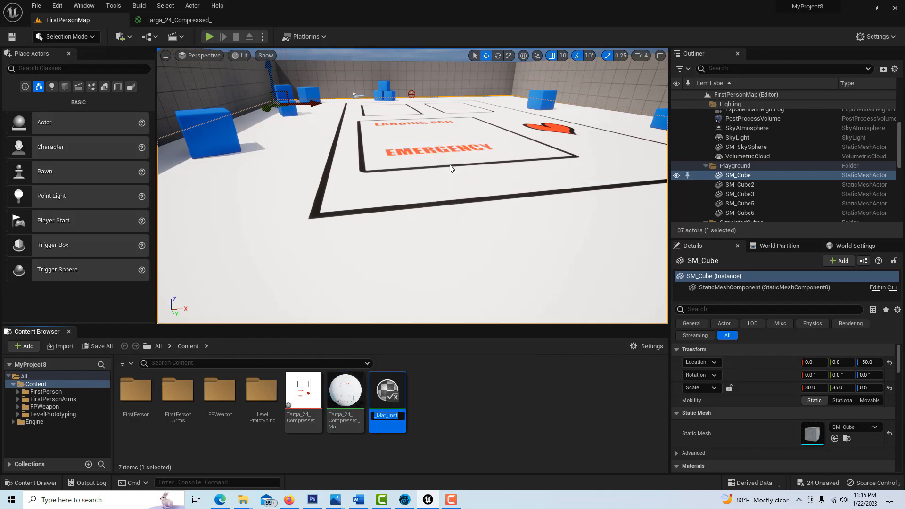
pyautogui.moveTo(389, 389)
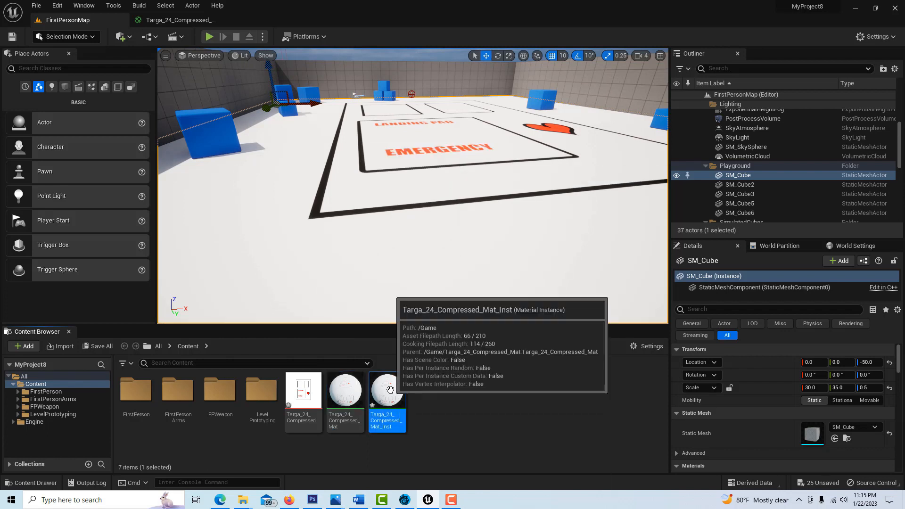
pyautogui.moveTo(759, 177)
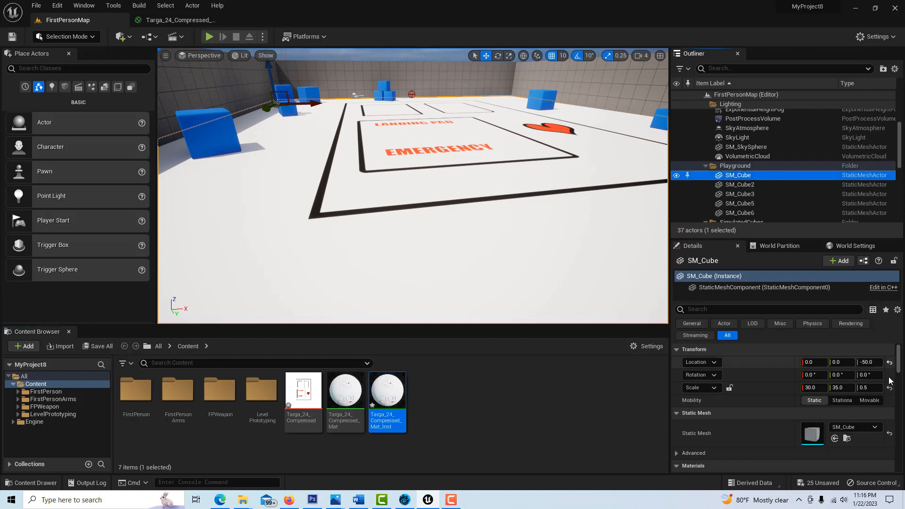
pyautogui.scroll(-3)
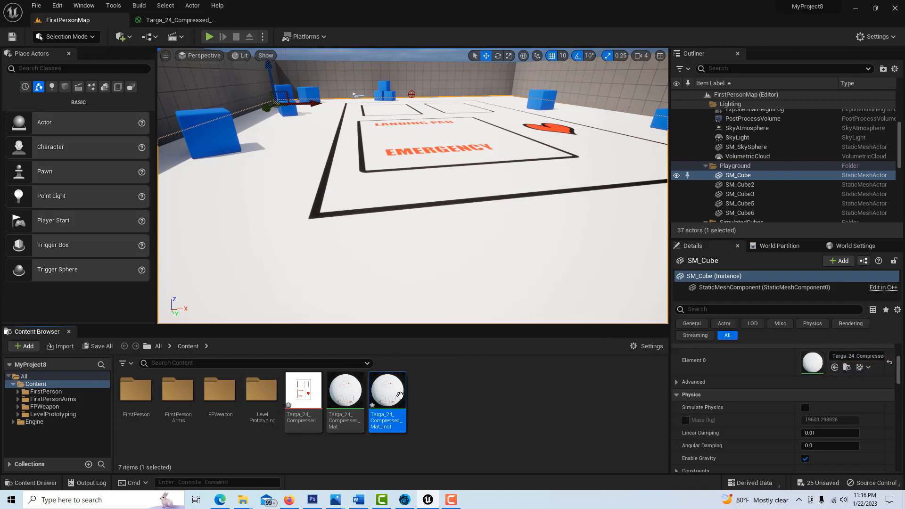
pyautogui.doubleClick(388, 390)
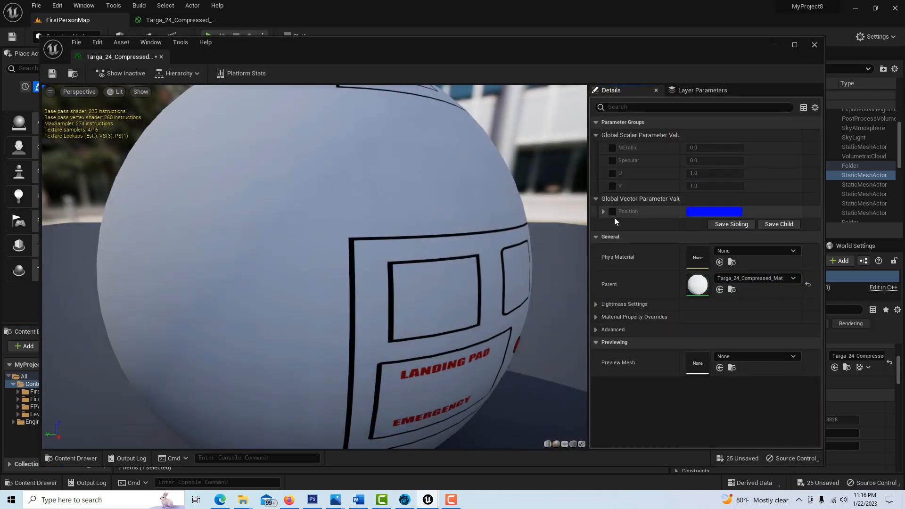
# Enable the Metallic, Specular, U, V and Position overrides with U and V at 3.0, and save.
pyautogui.click(603, 211)
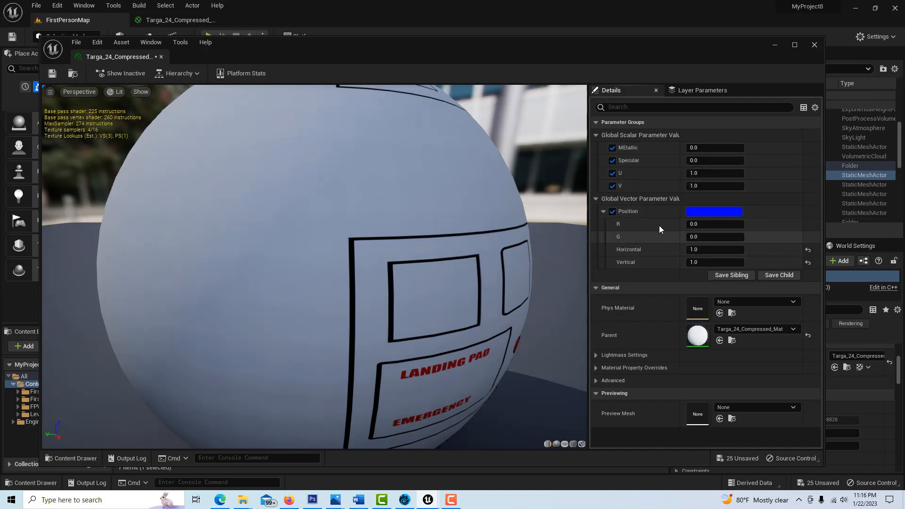
pyautogui.moveTo(121, 56)
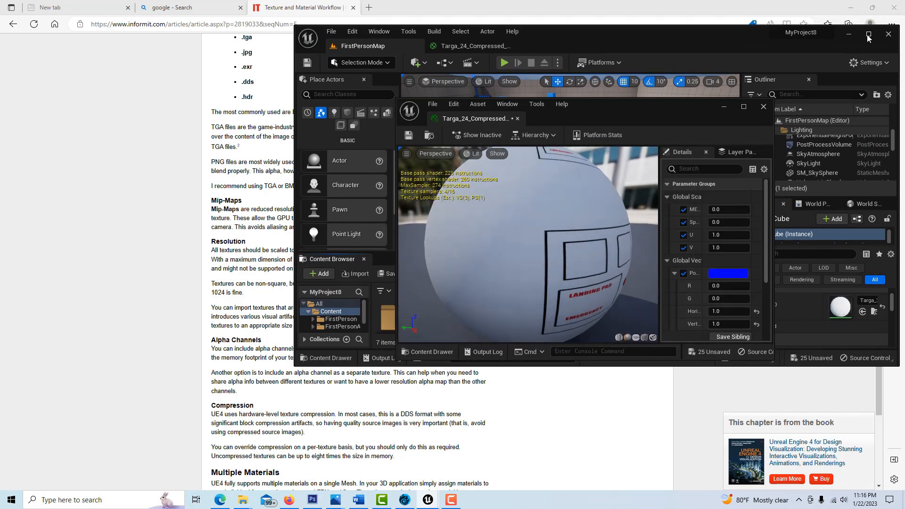
pyautogui.click(869, 34)
pyautogui.write('3')
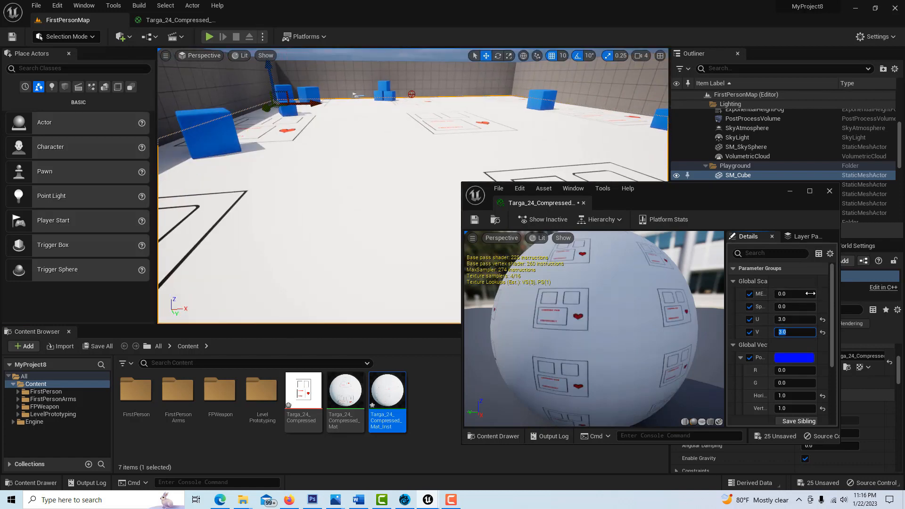
pyautogui.moveTo(474, 220)
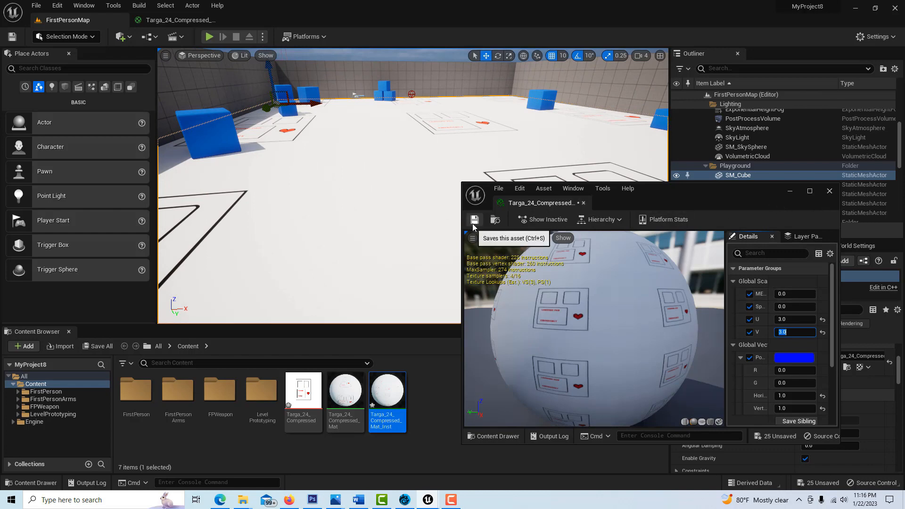
pyautogui.click(474, 219)
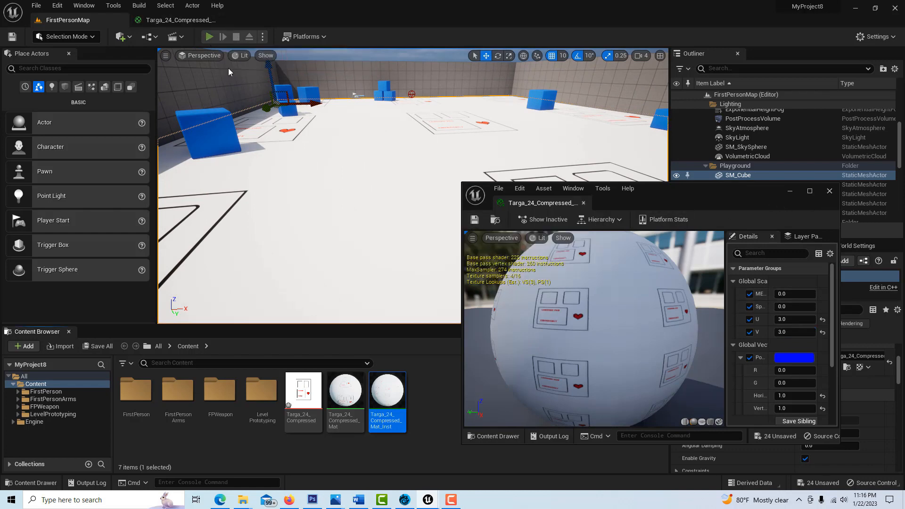
# Set U and V back to 1.0 and nudge Position to about 1.02 and 0.96 to center the landing pad.
pyautogui.click(209, 36)
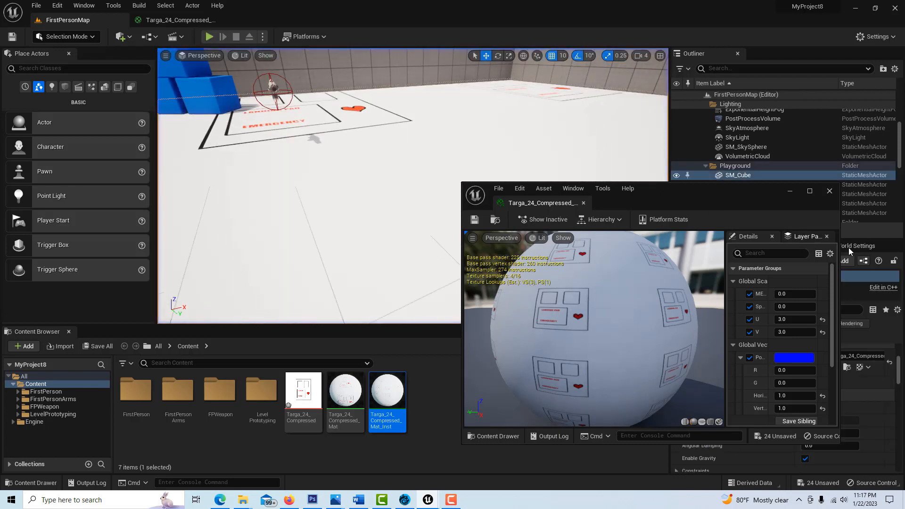
pyautogui.click(794, 318)
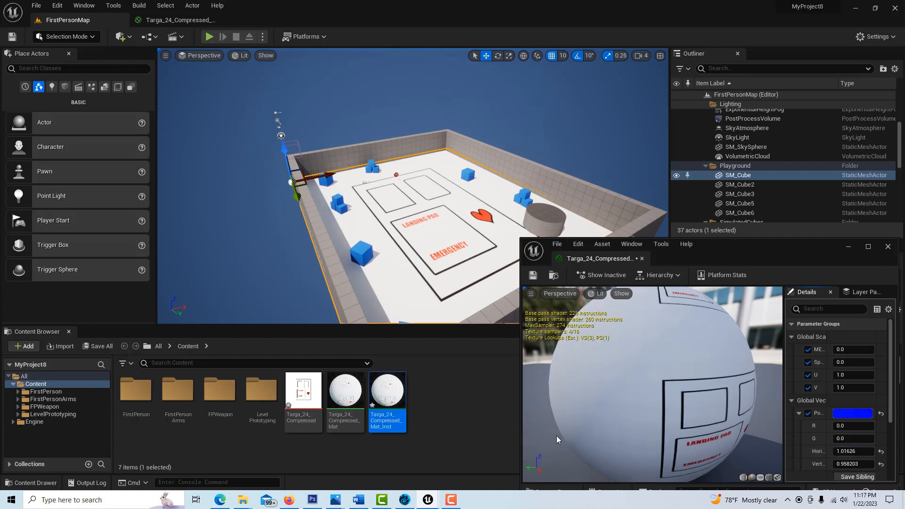
pyautogui.moveTo(833, 261)
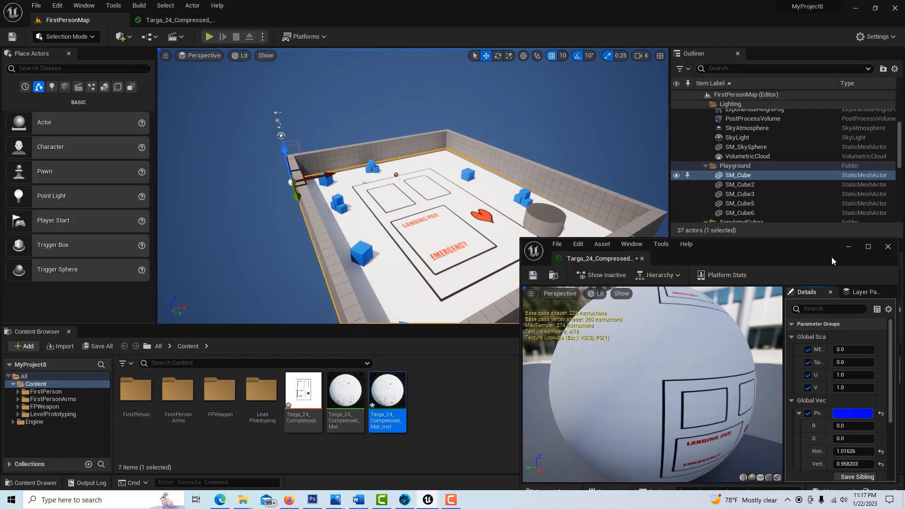